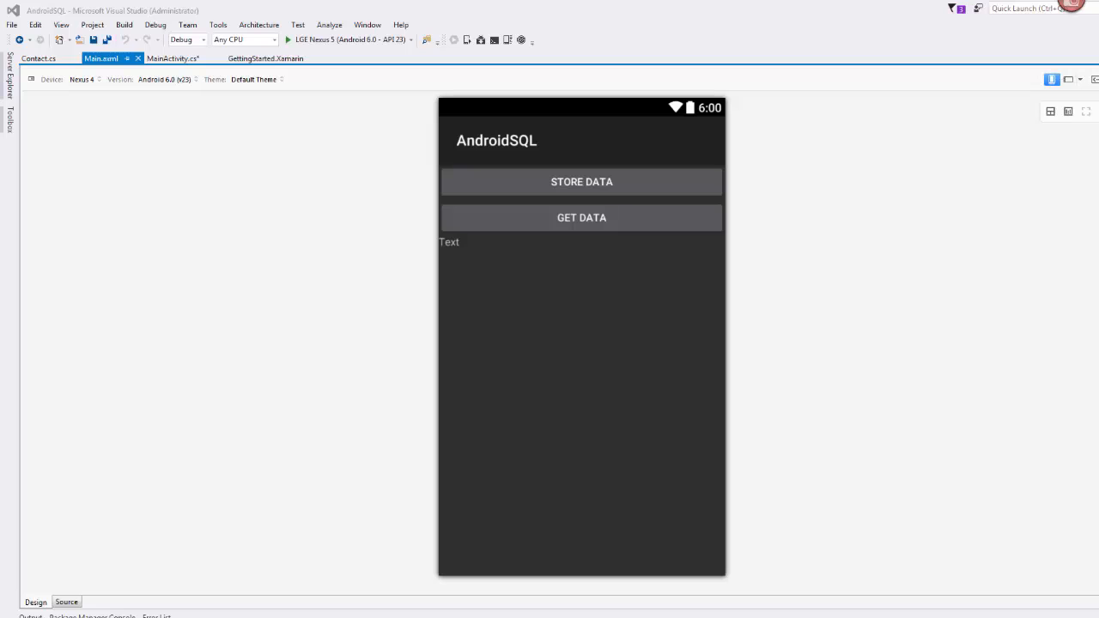
mouse_move(562, 232)
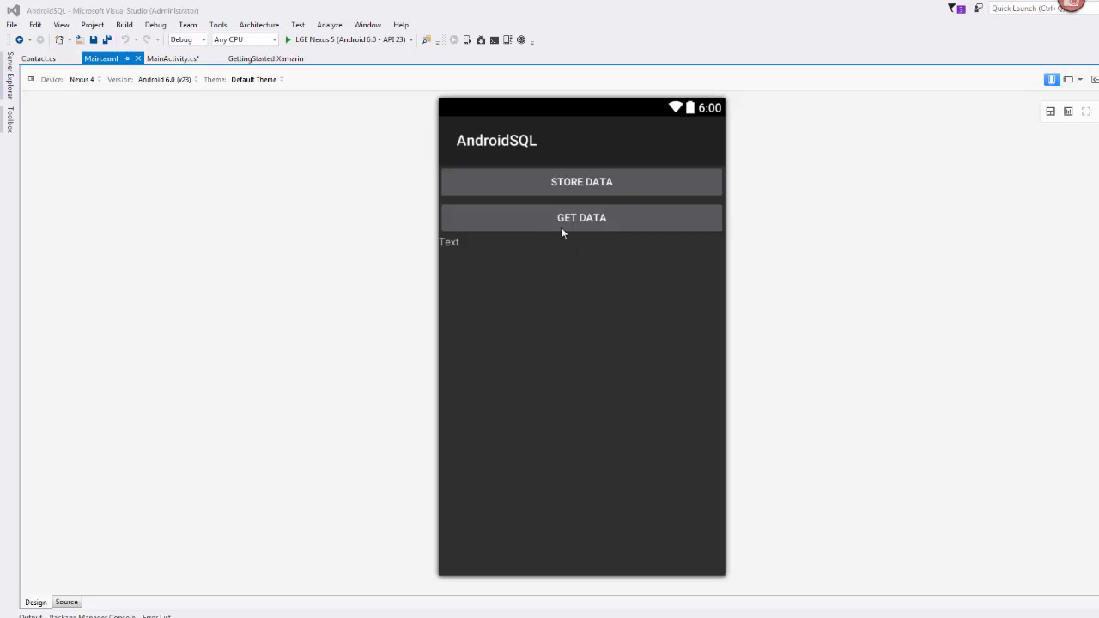
Inspect the Text view in Main.axml, then return to MainActivity.cs
left_click(449, 241)
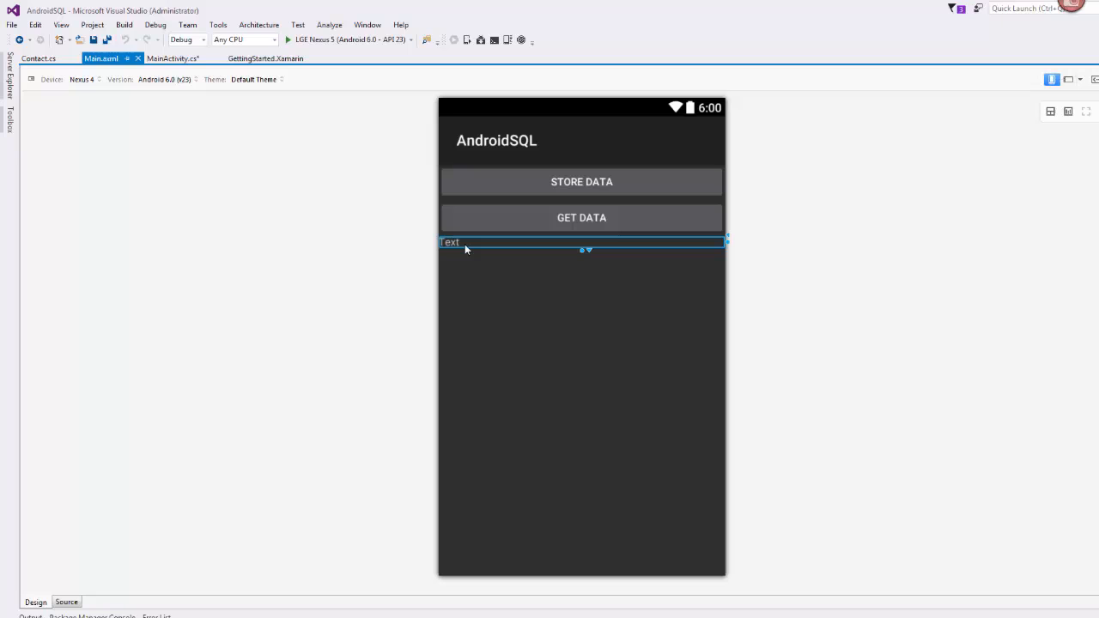
mouse_move(417, 241)
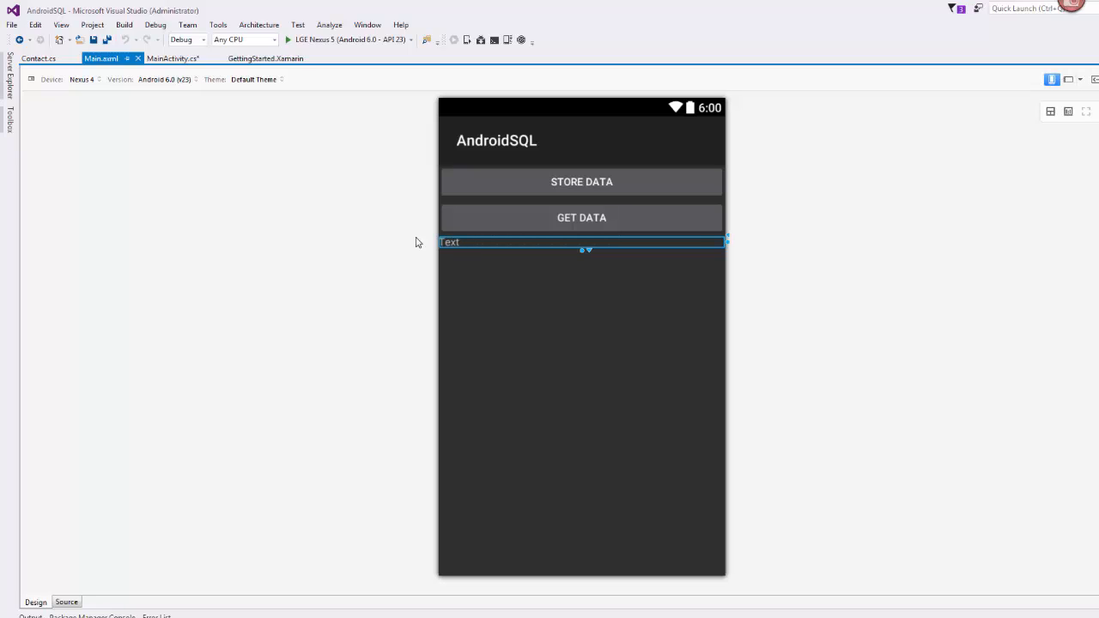
left_click(172, 57)
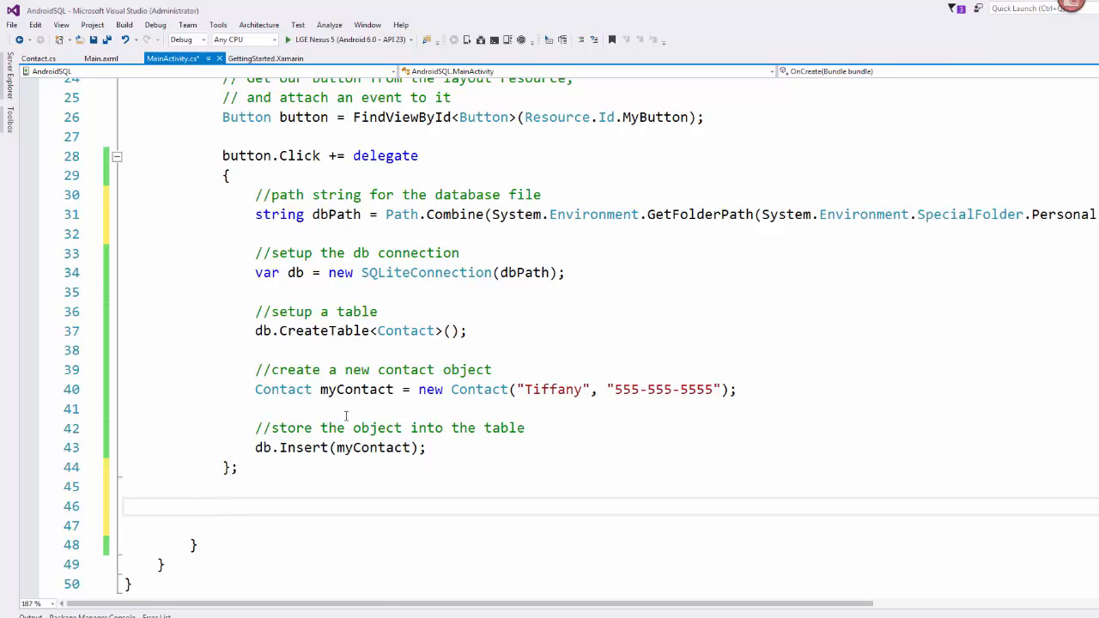
Declare getButton as FindViewById<Button>(Resource.Id.MyGetButton)
type("Button")
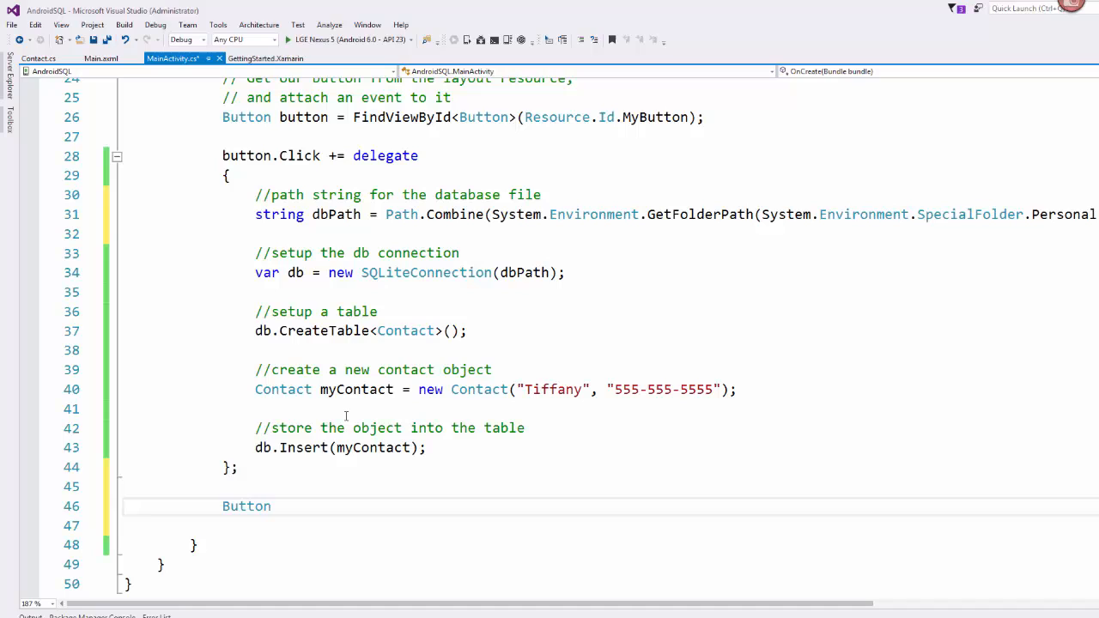
type("getButton")
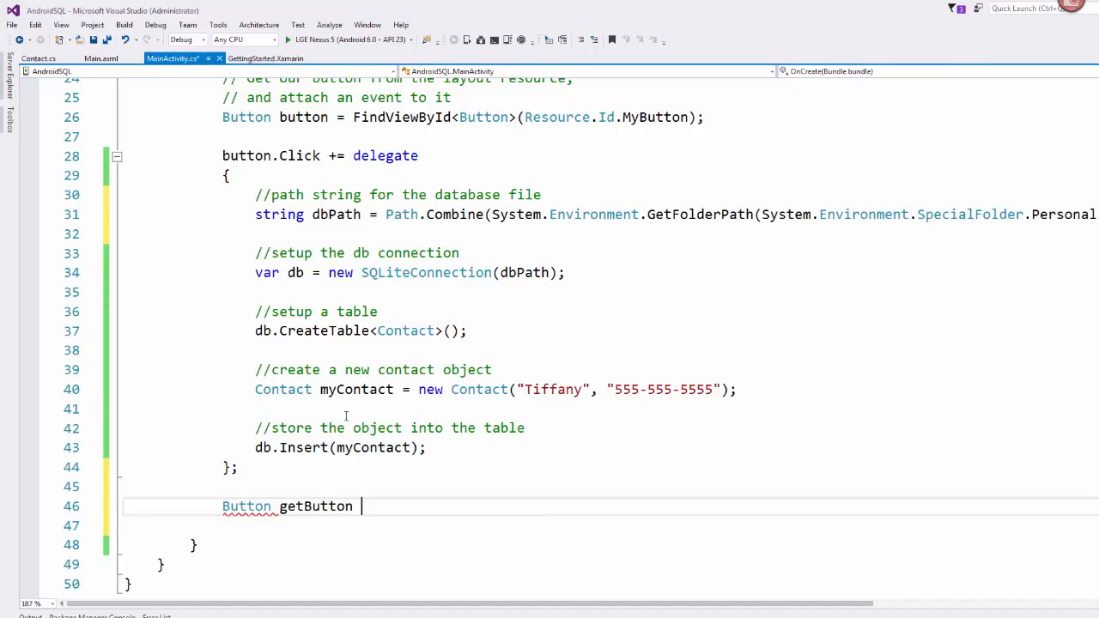
type("= FindViewById")
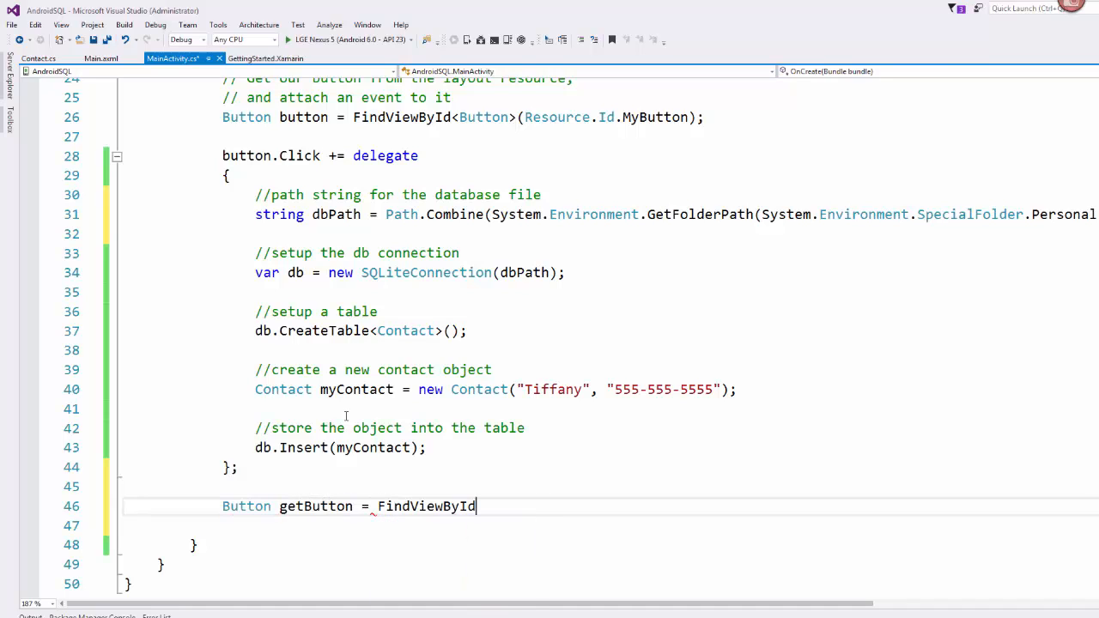
type("<>")
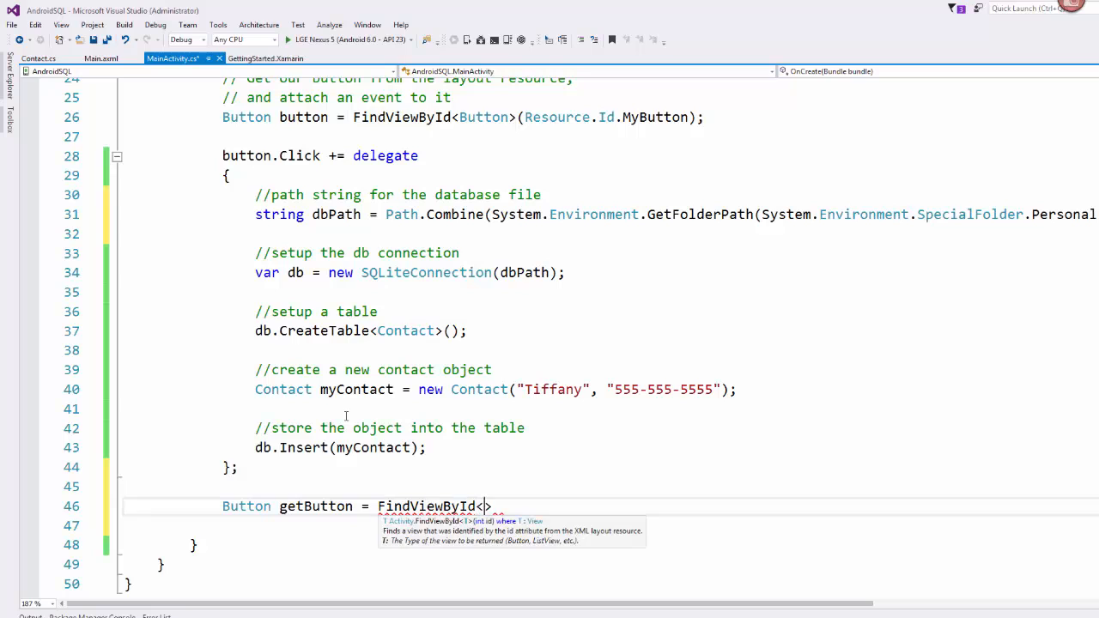
type("Button")
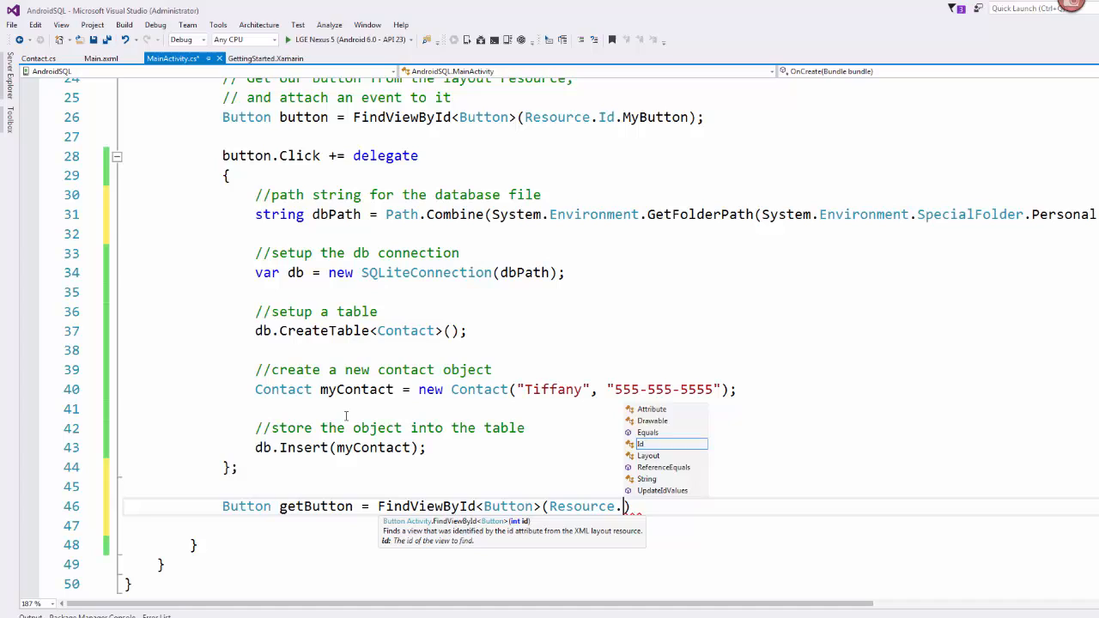
type(".MyGetButton")
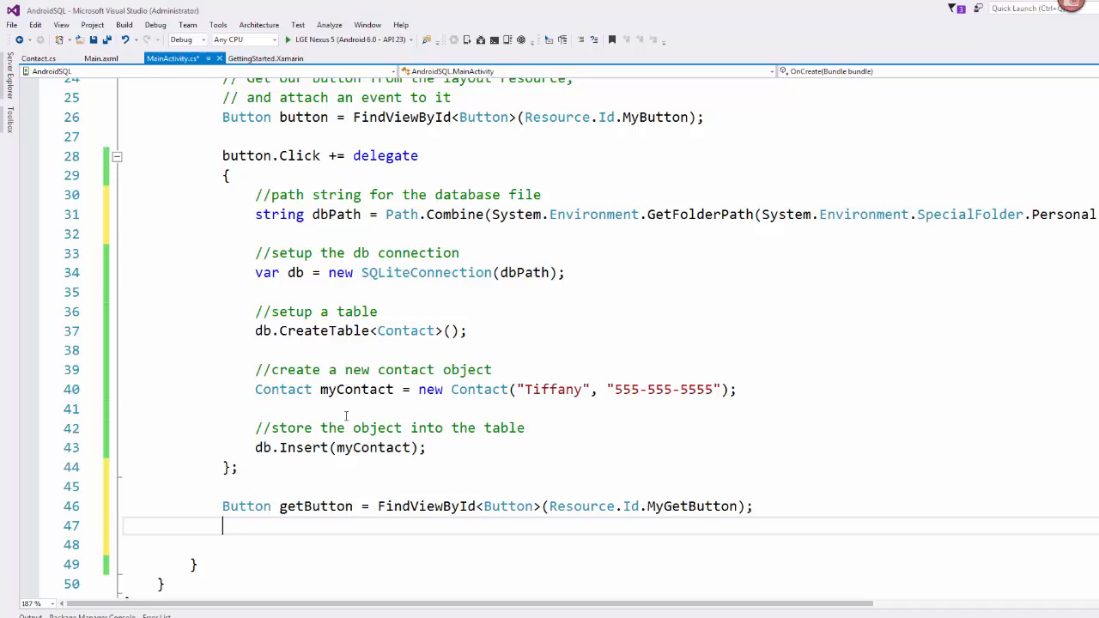
Attach an empty delegate to getButton.Click
type("getButton")
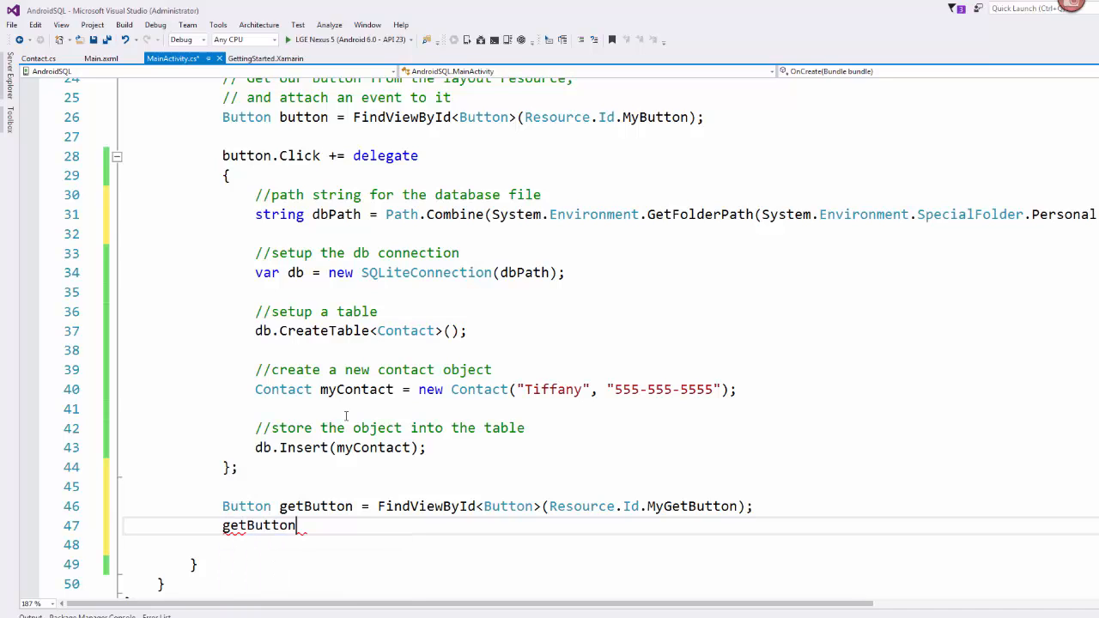
type(".C")
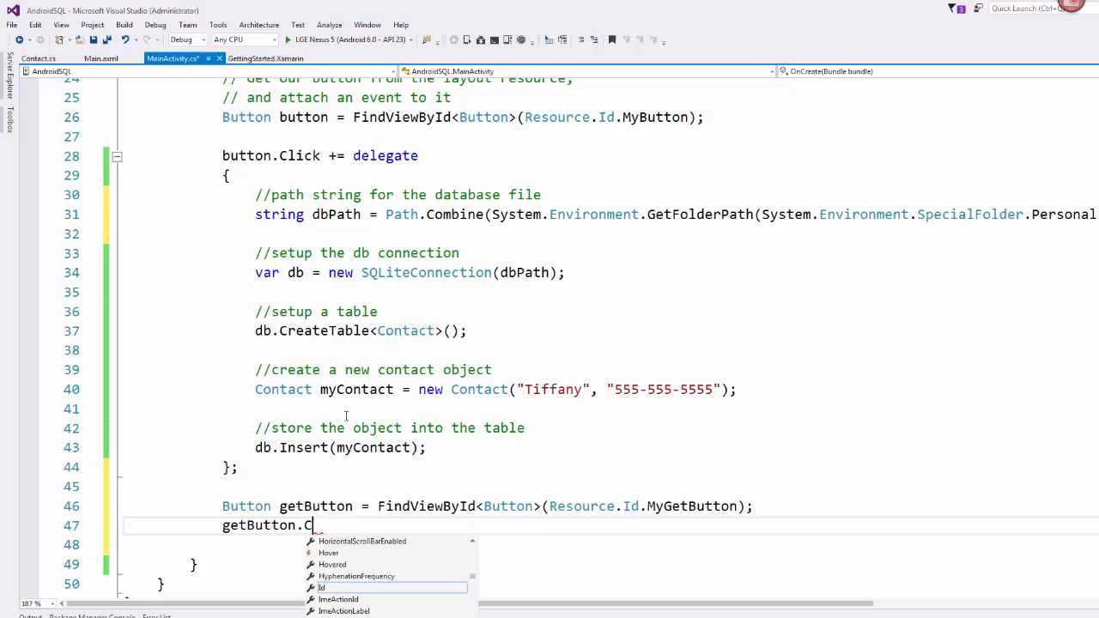
type("lick +=")
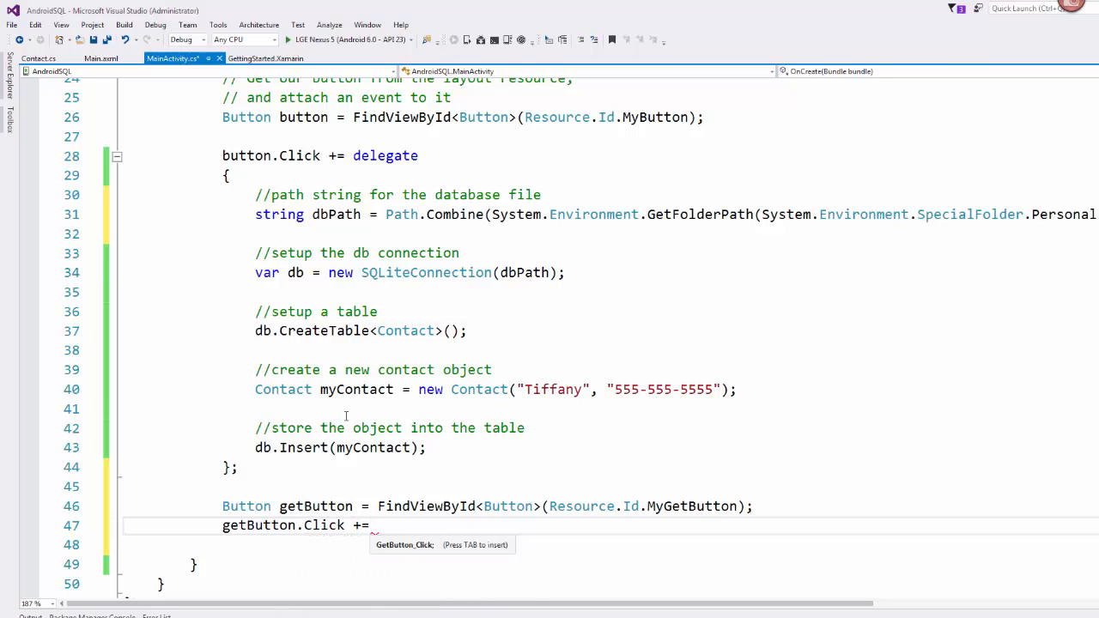
type("deli")
left_click(610, 545)
type("{")
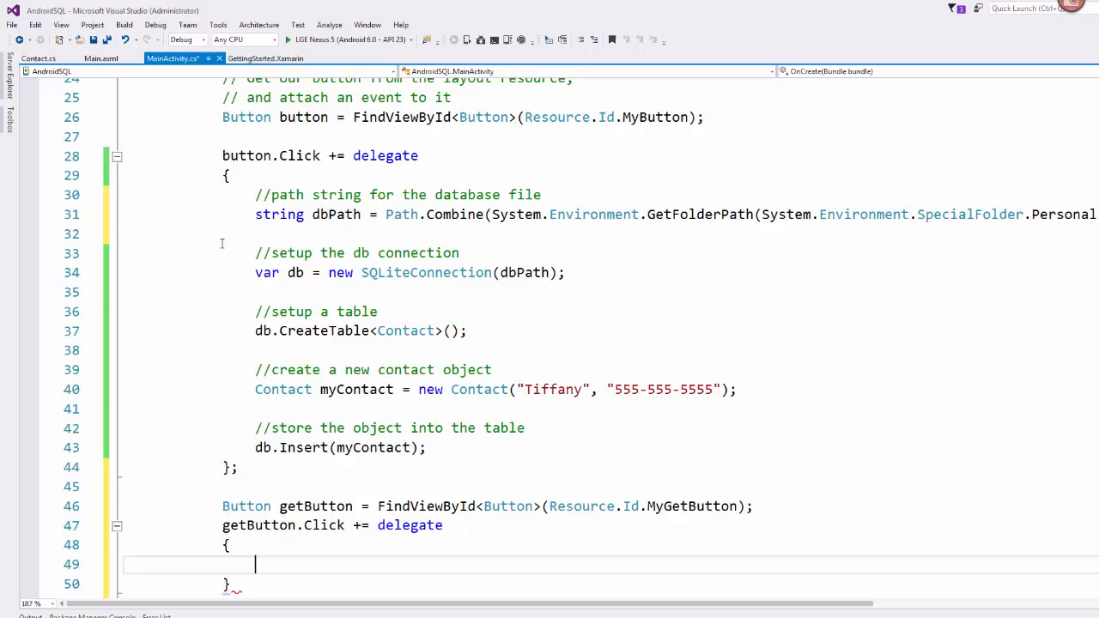
Relocate the dbPath comment and declaration above OnCreate as a class field
scroll("down", 3)
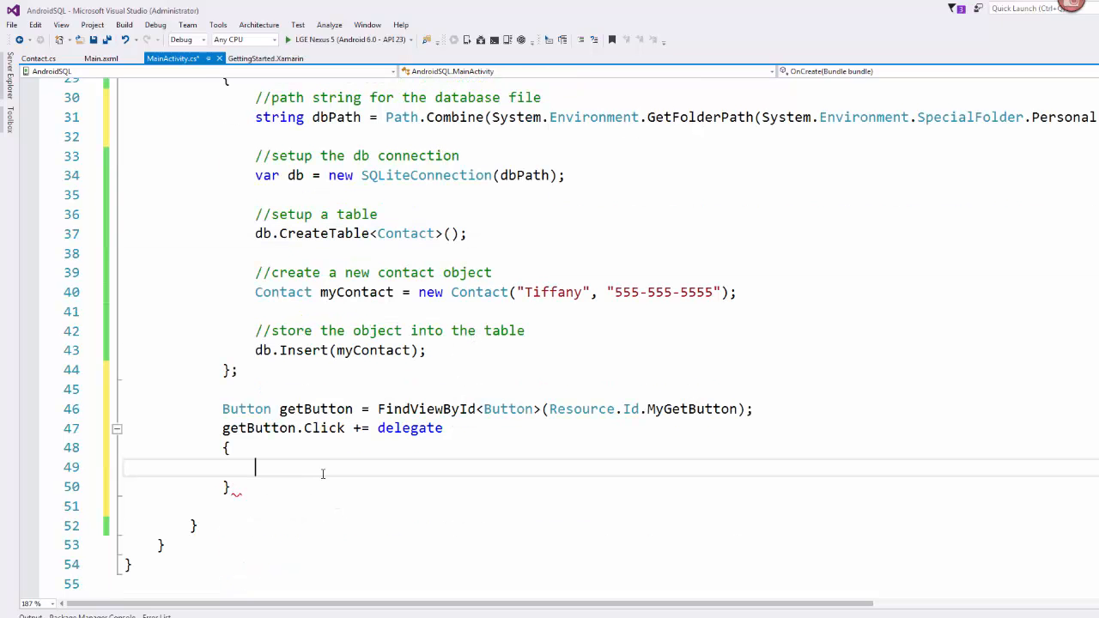
scroll("up", 3)
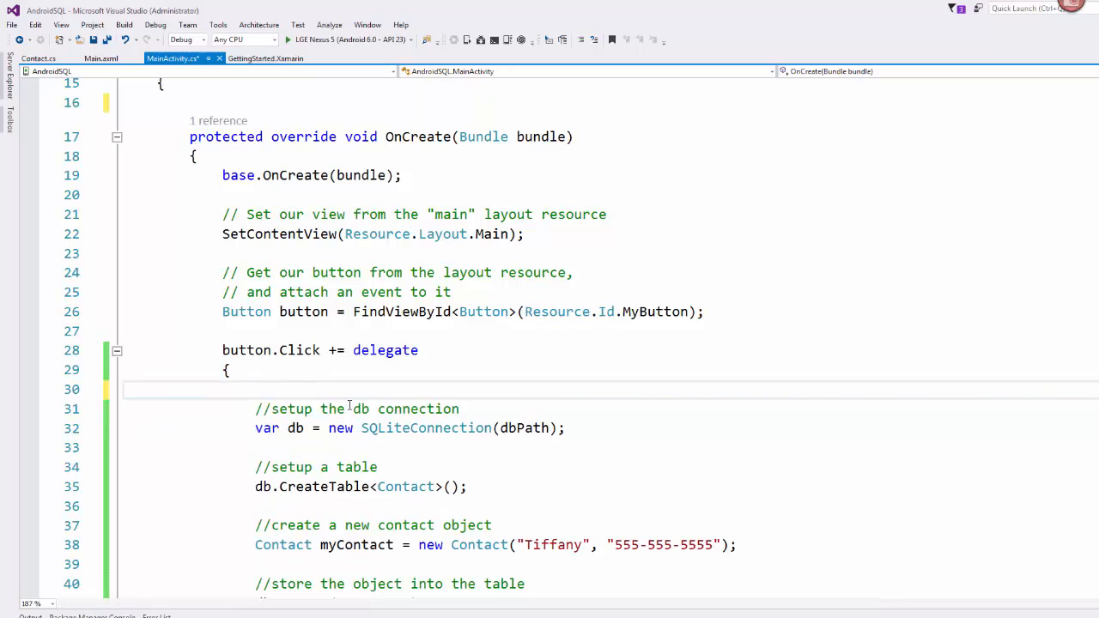
scroll("up", 3)
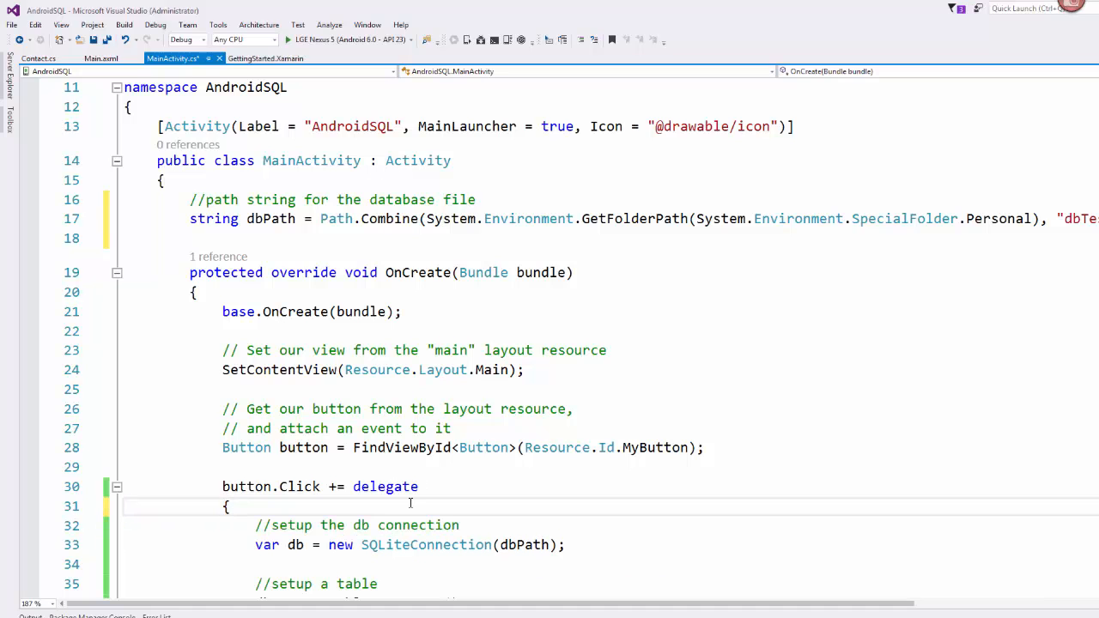
scroll("down", 3)
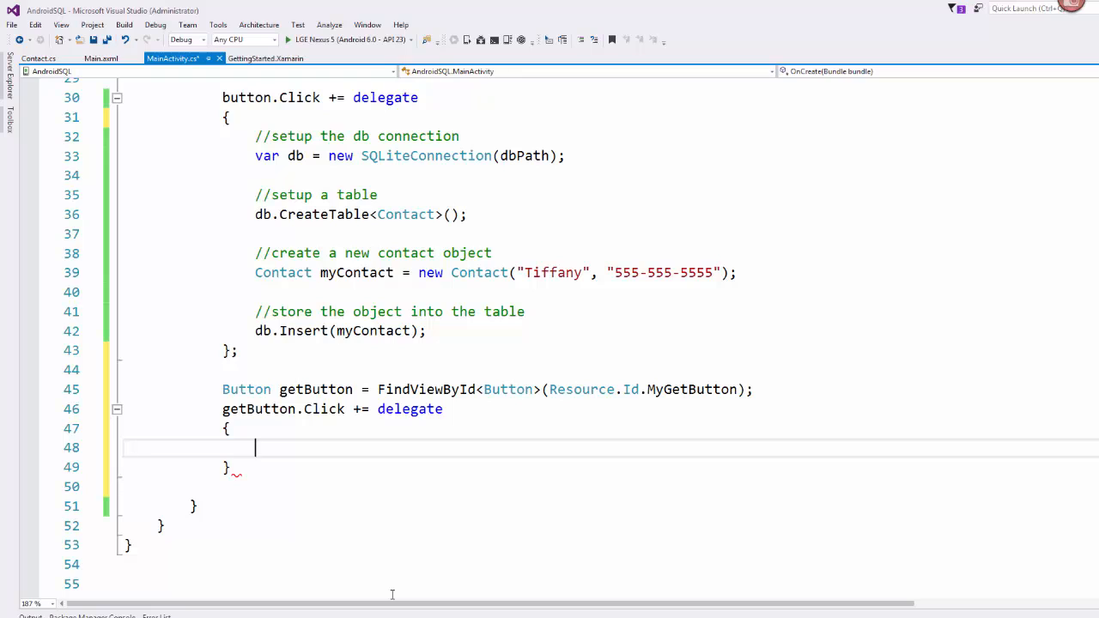
Retrieve the displayText TextView in the GET DATA handler, then open an SQLiteConnection to dbPath
type("Tex")
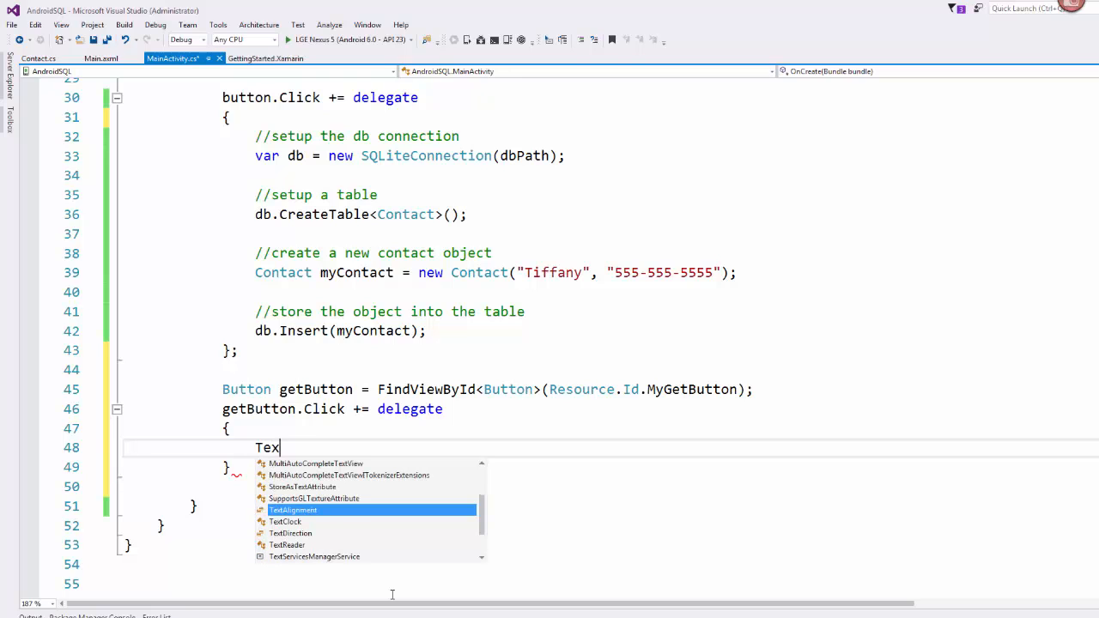
type("tView displayText =")
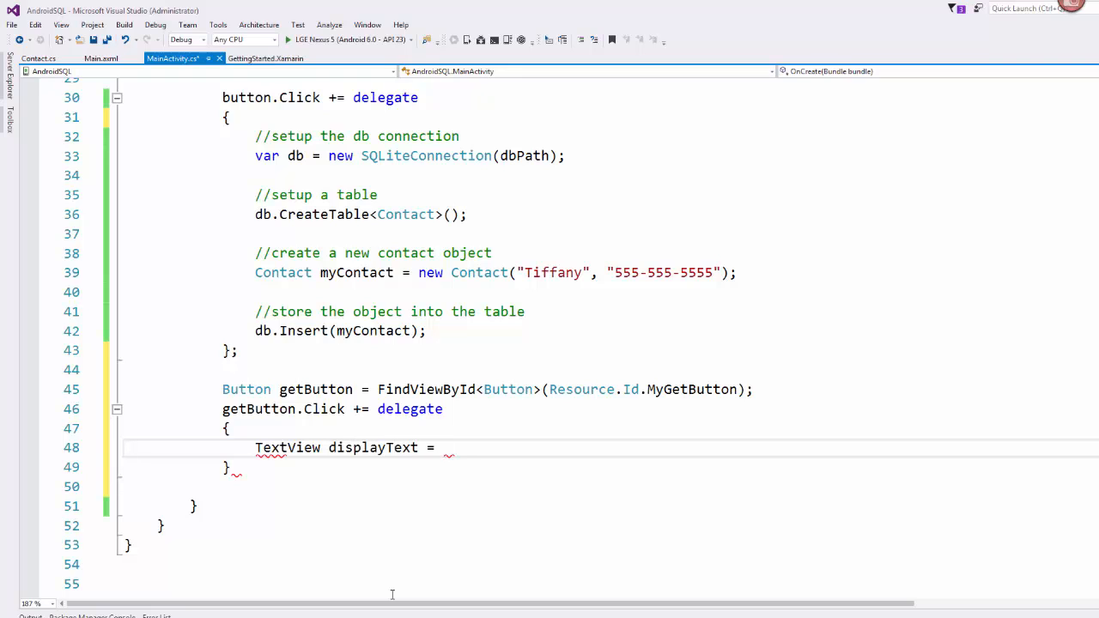
left_click(378, 389)
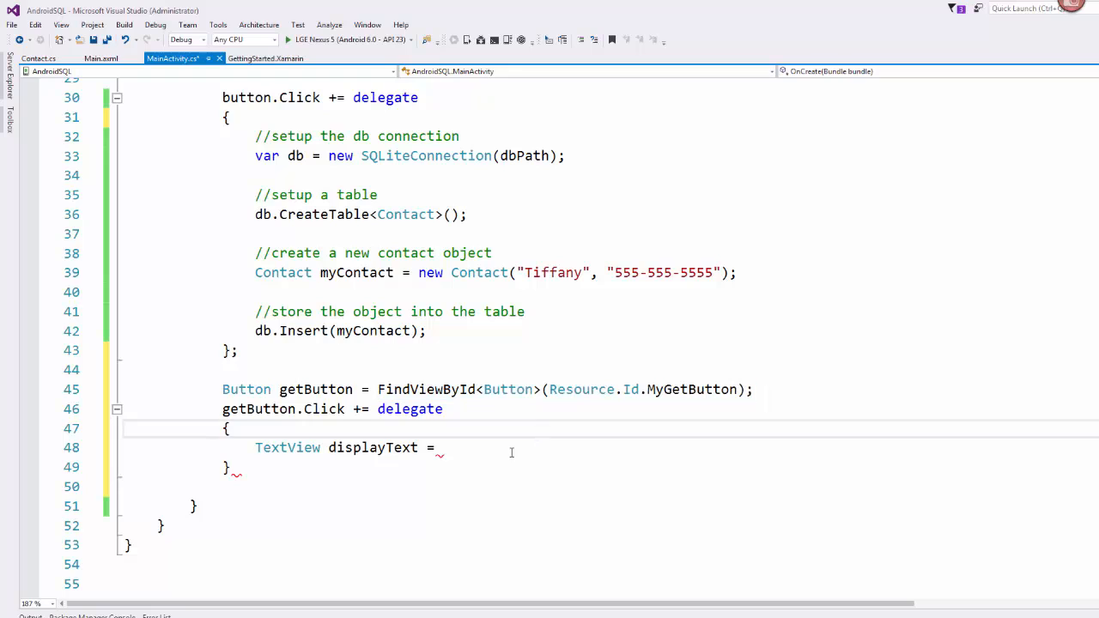
type("FindViewById<Button>(Resource.Id.MyGetButton);")
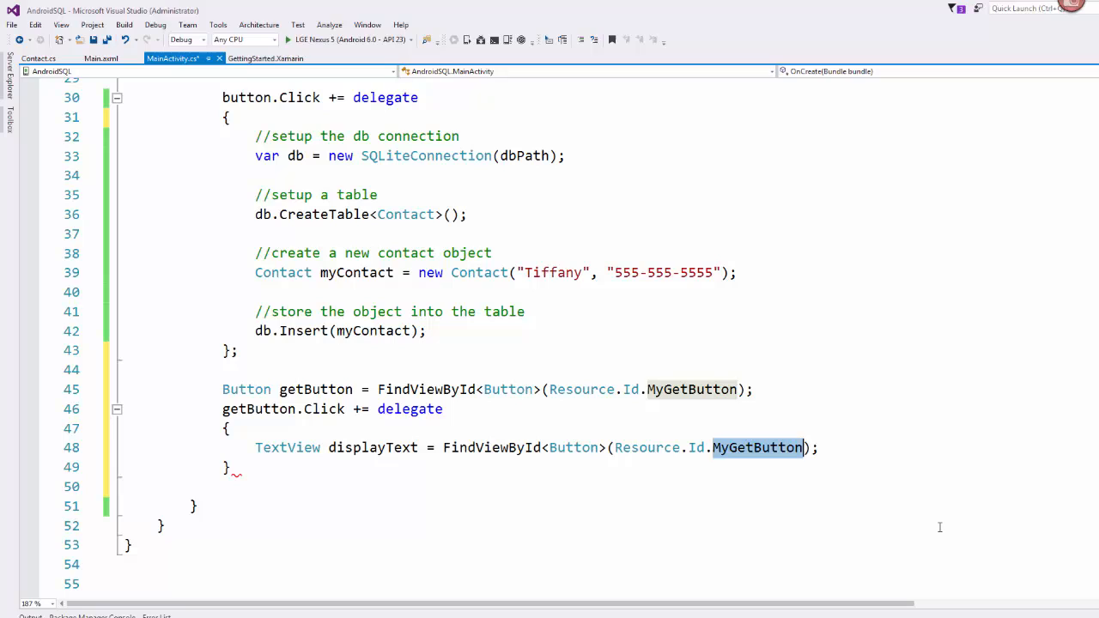
type("displayText")
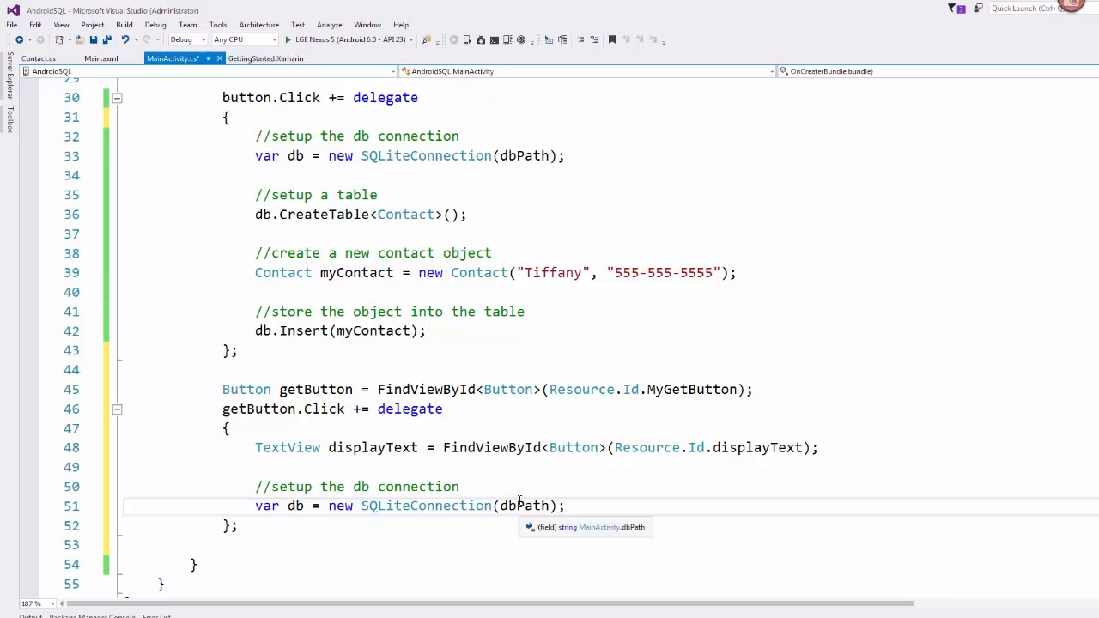
Add the comment '//connect to the table that contains the data we want'
scroll("up", 3)
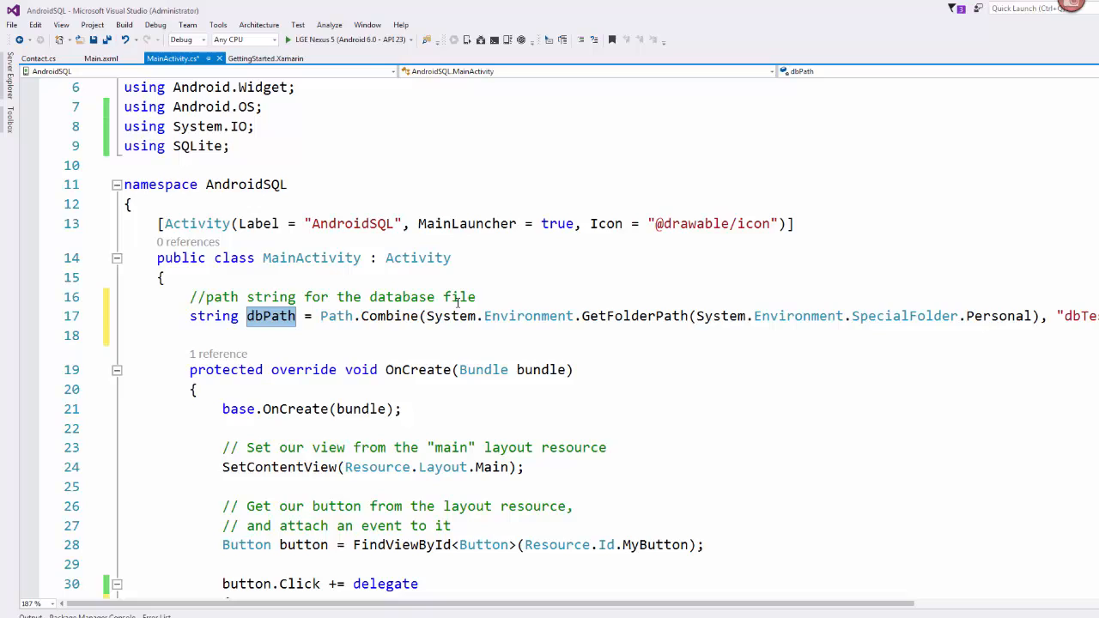
scroll("down", 3)
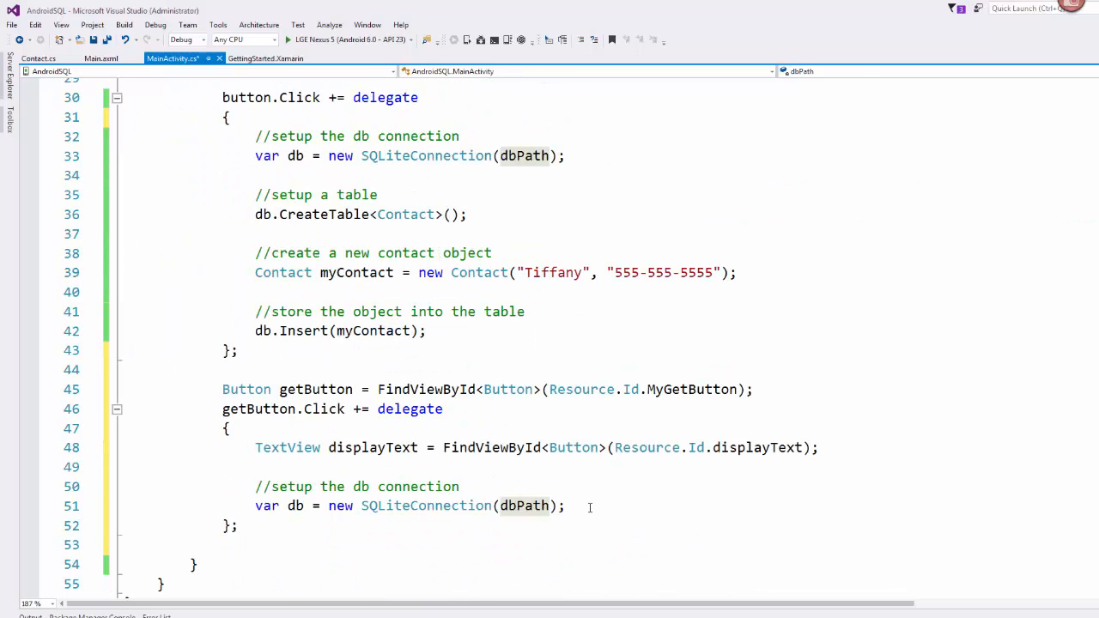
scroll("up", 3)
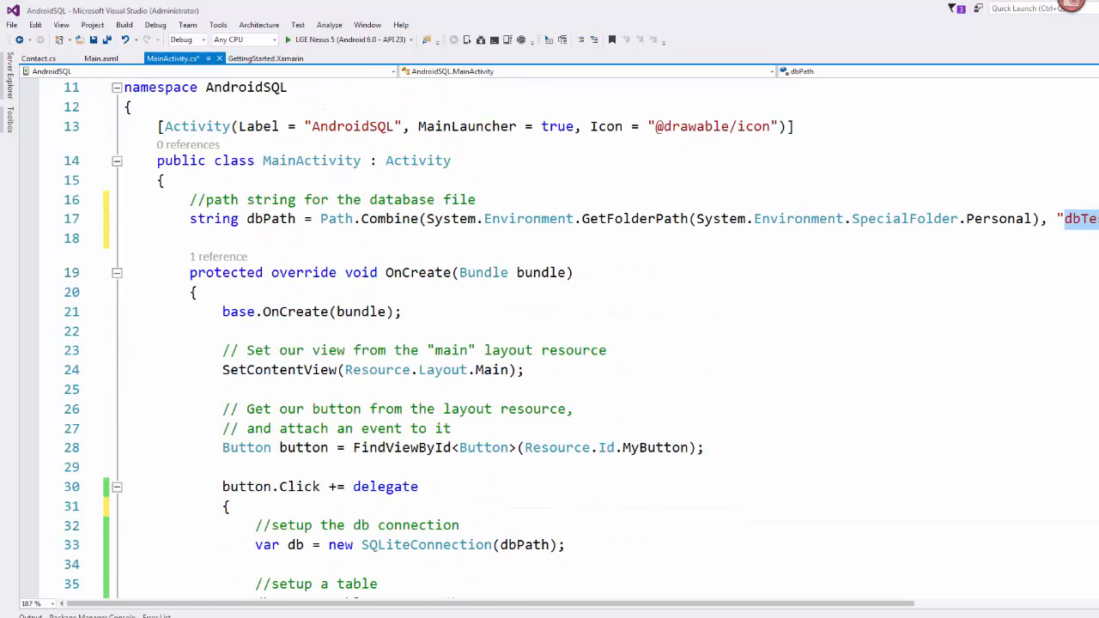
scroll("down", 3)
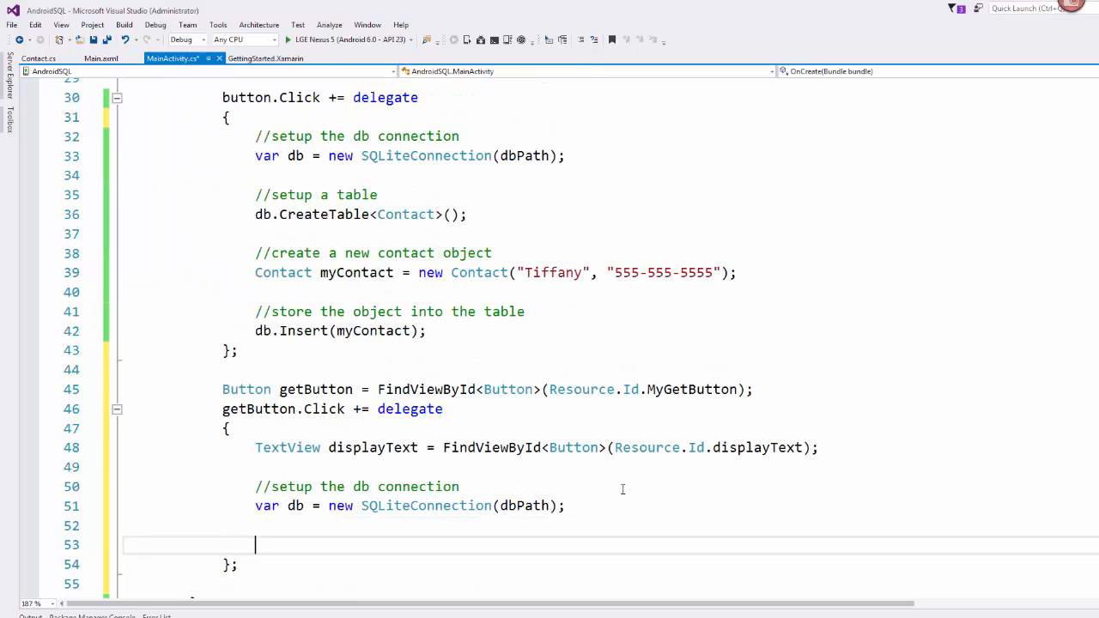
scroll("down", 3)
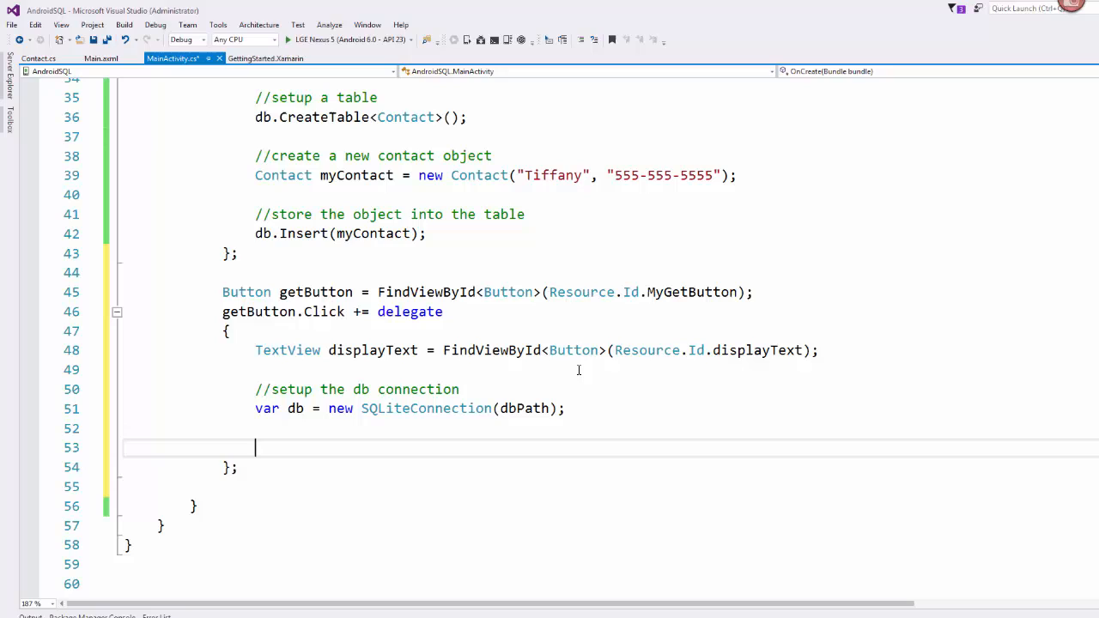
type("//")
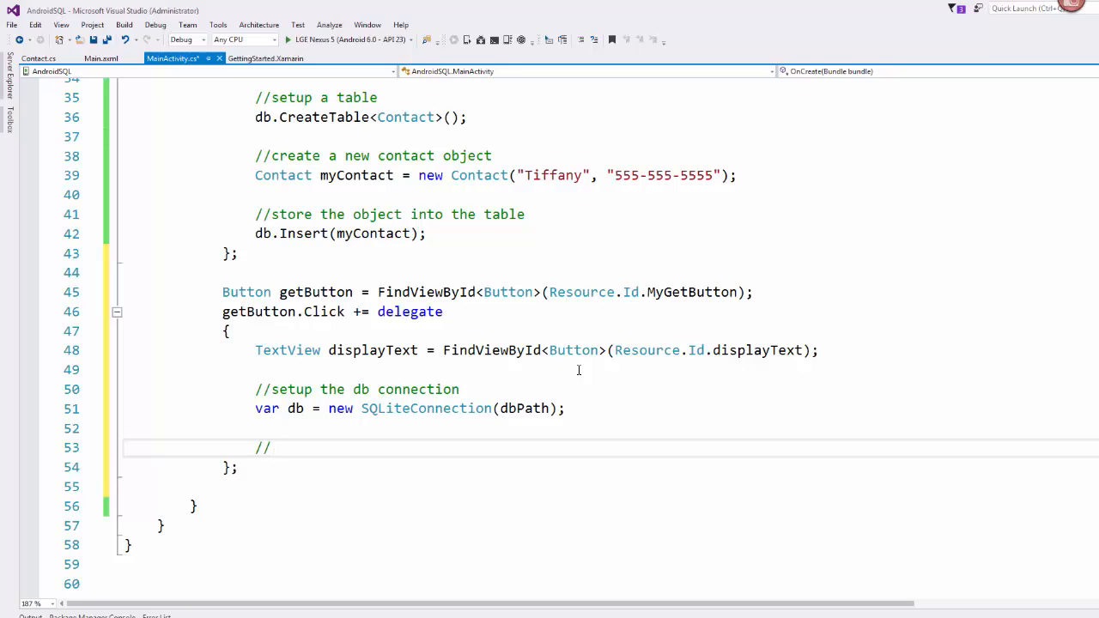
type("connect to the table that con")
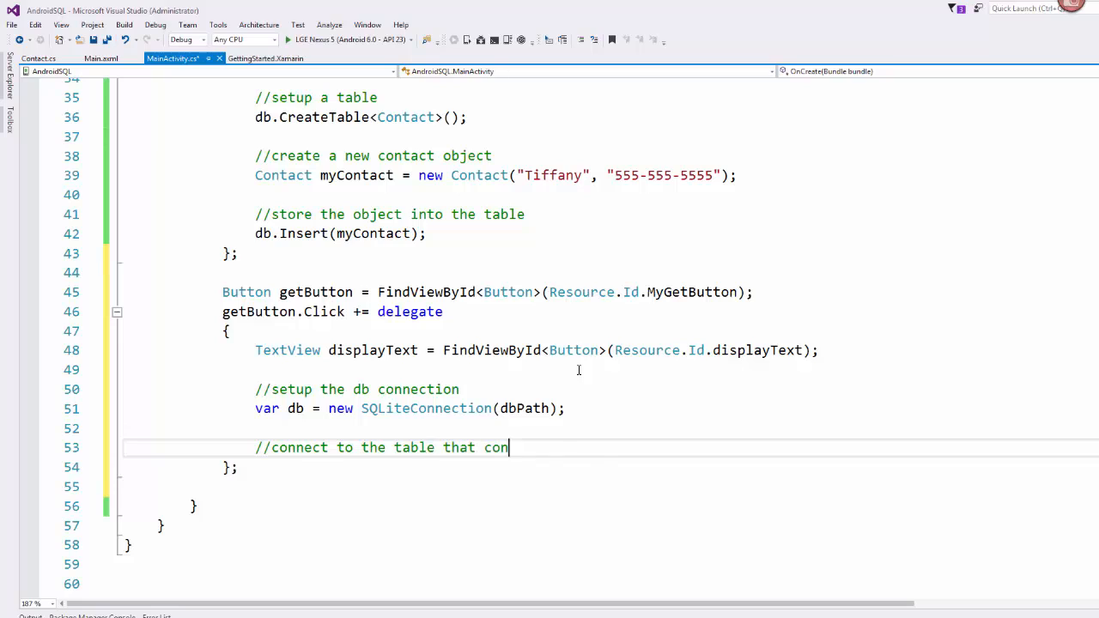
type("tains the data we want")
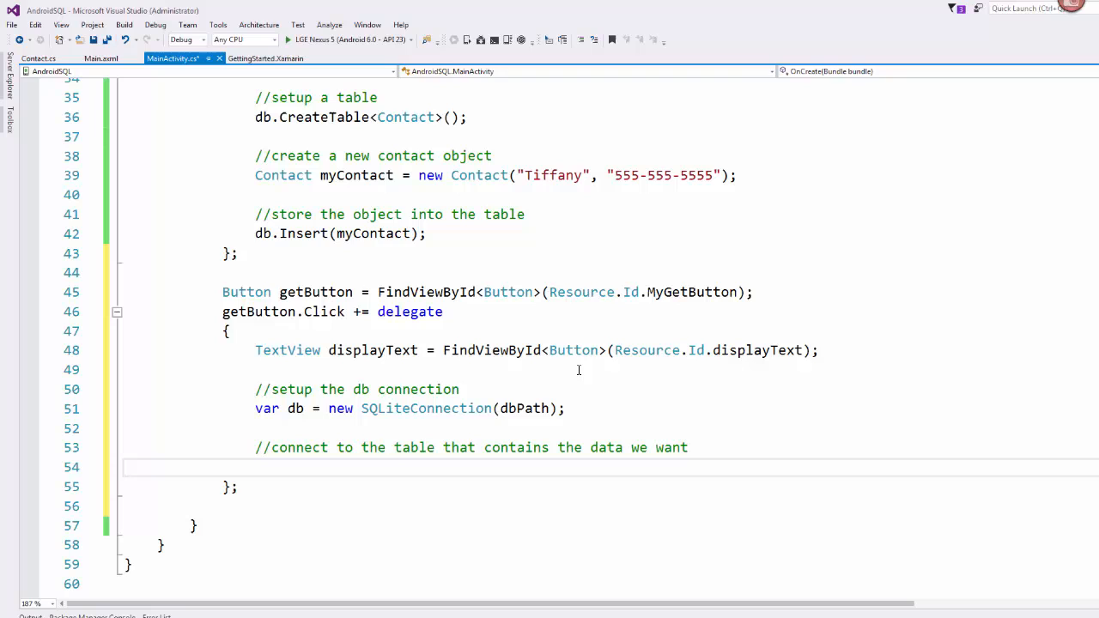
type("CarrierConfi")
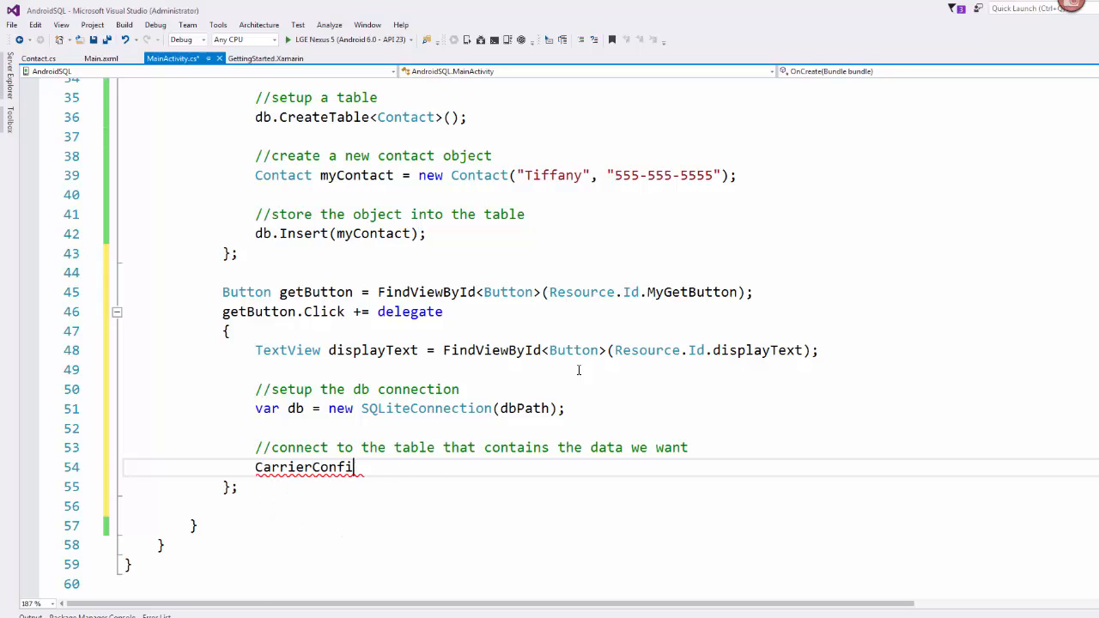
Add 'var table = db.Table<Contact>();' below the comment
type("var")
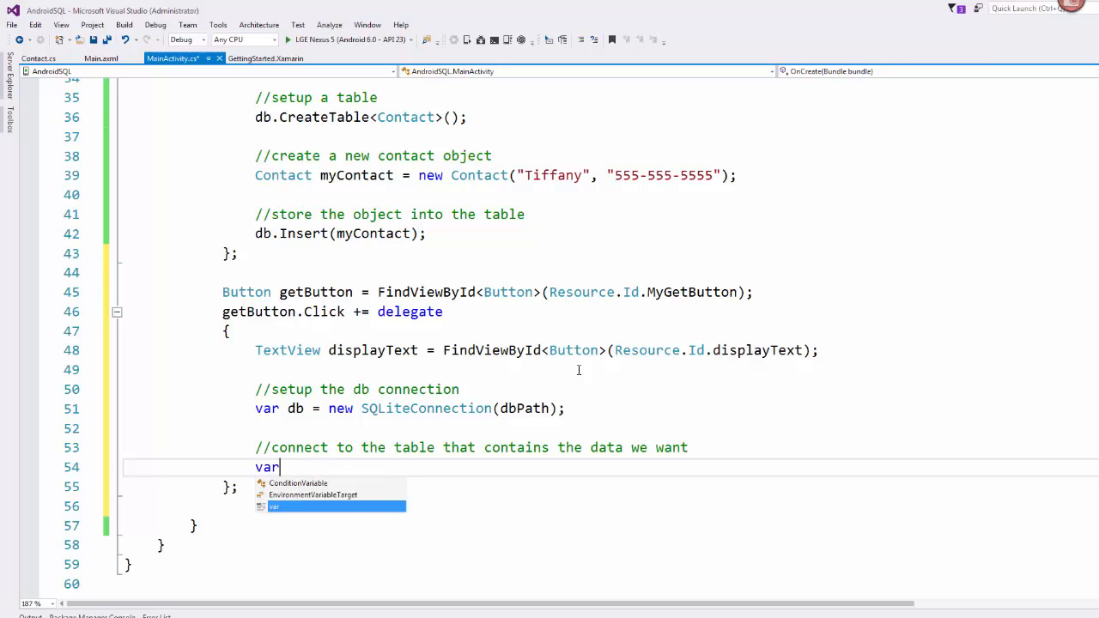
type("table =")
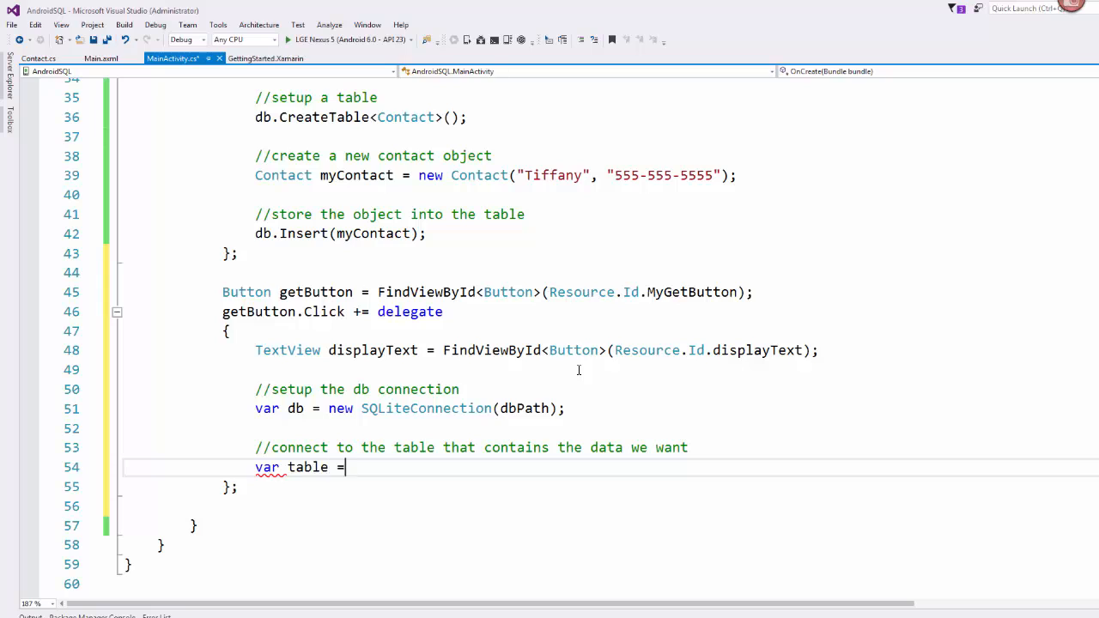
type("db.Table")
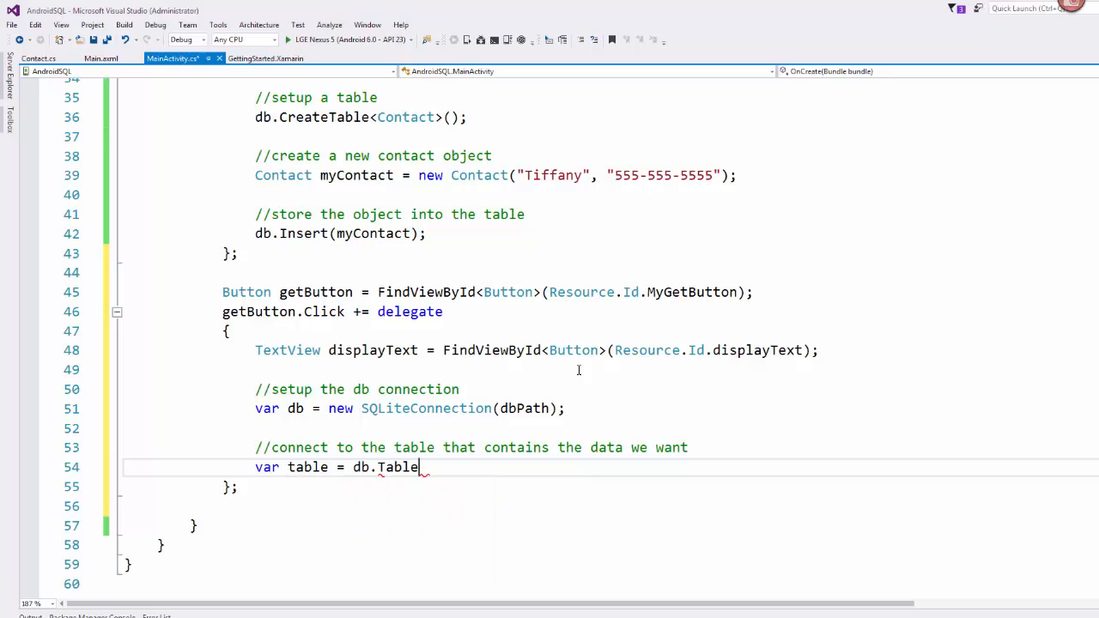
type("<Contact>();")
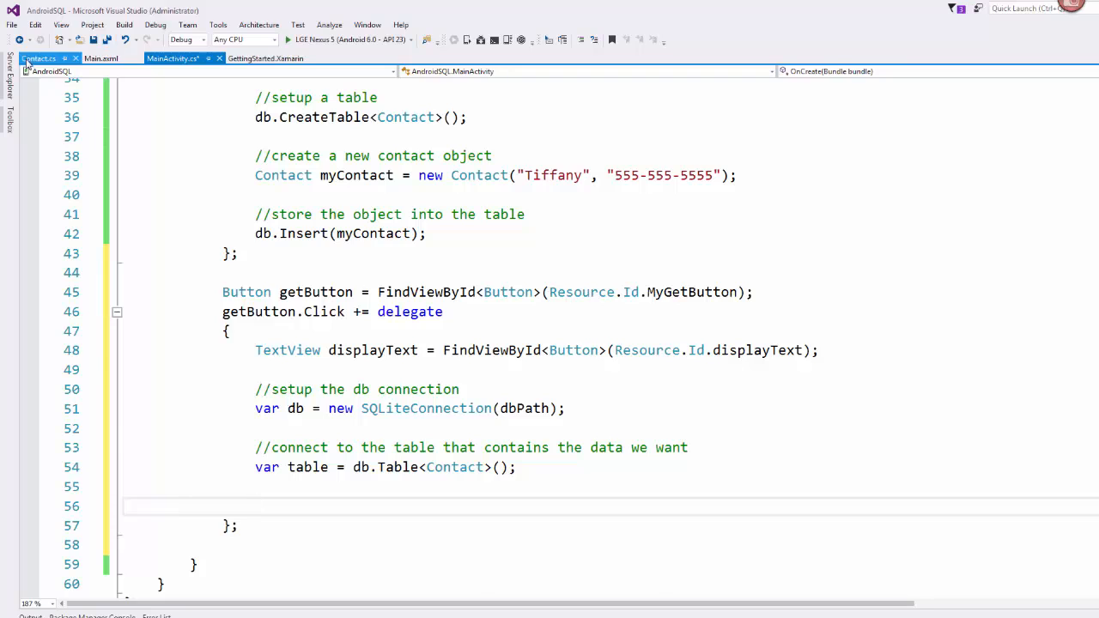
left_click(39, 58)
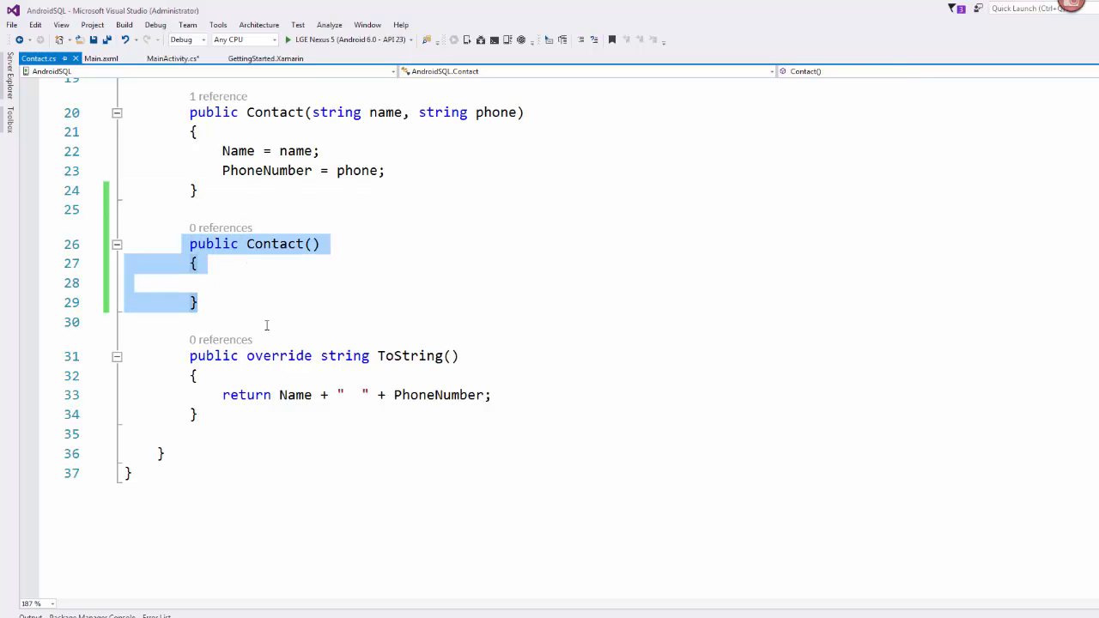
left_click(172, 58)
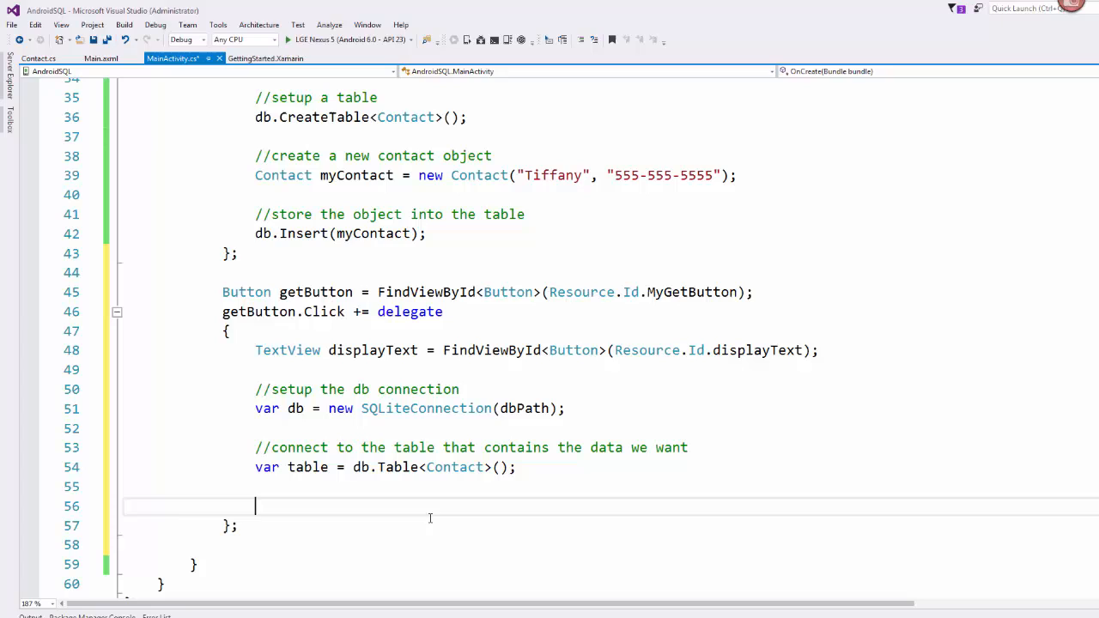
mouse_move(438, 526)
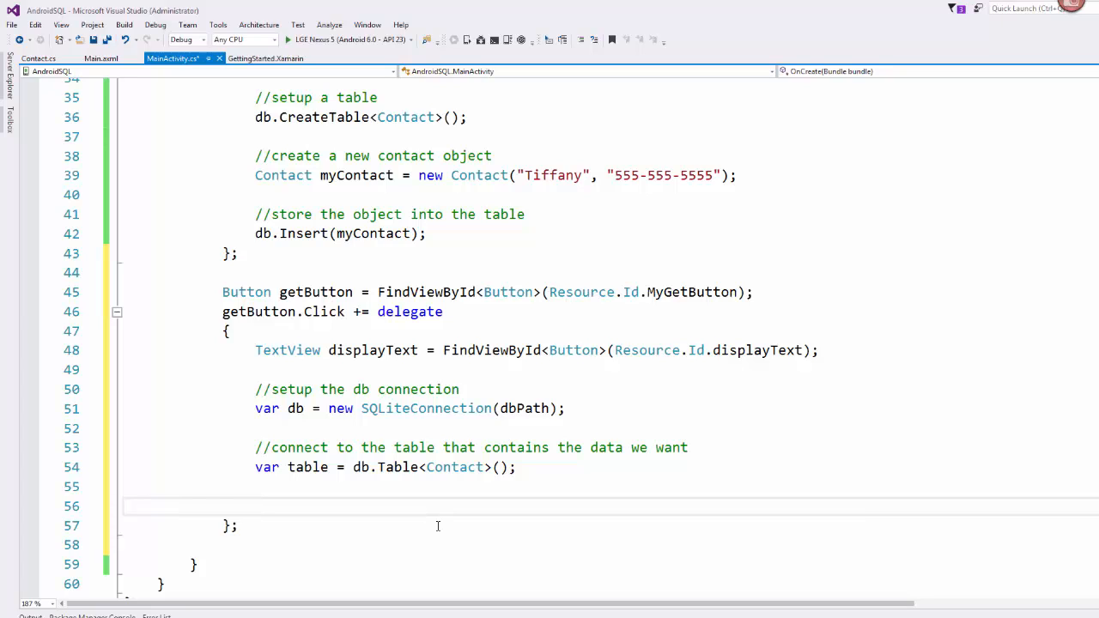
left_click(38, 59)
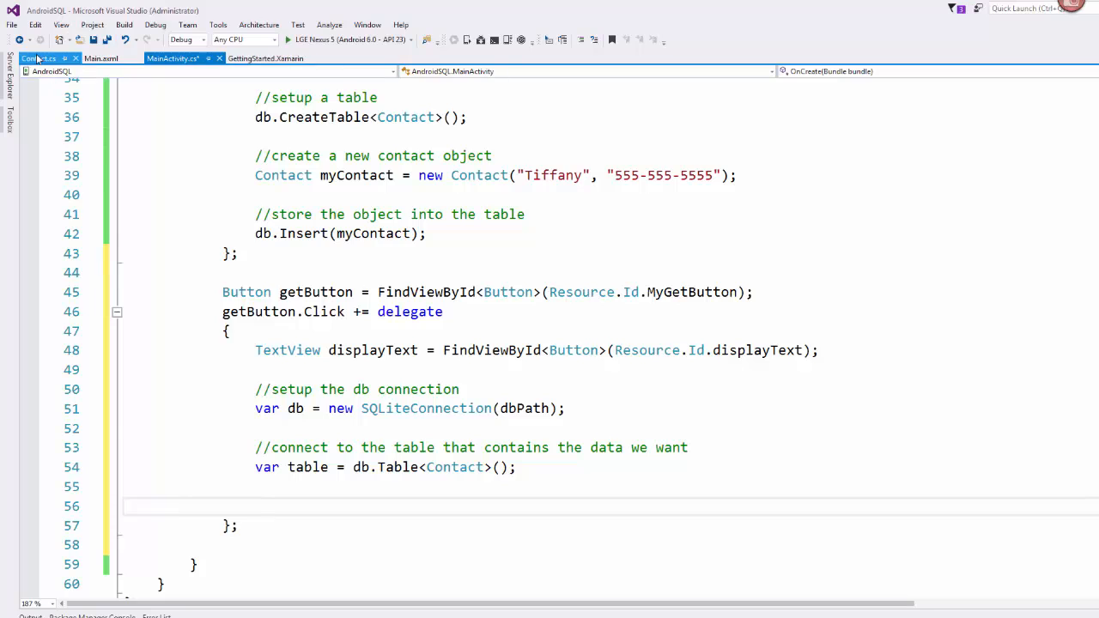
left_click(38, 57)
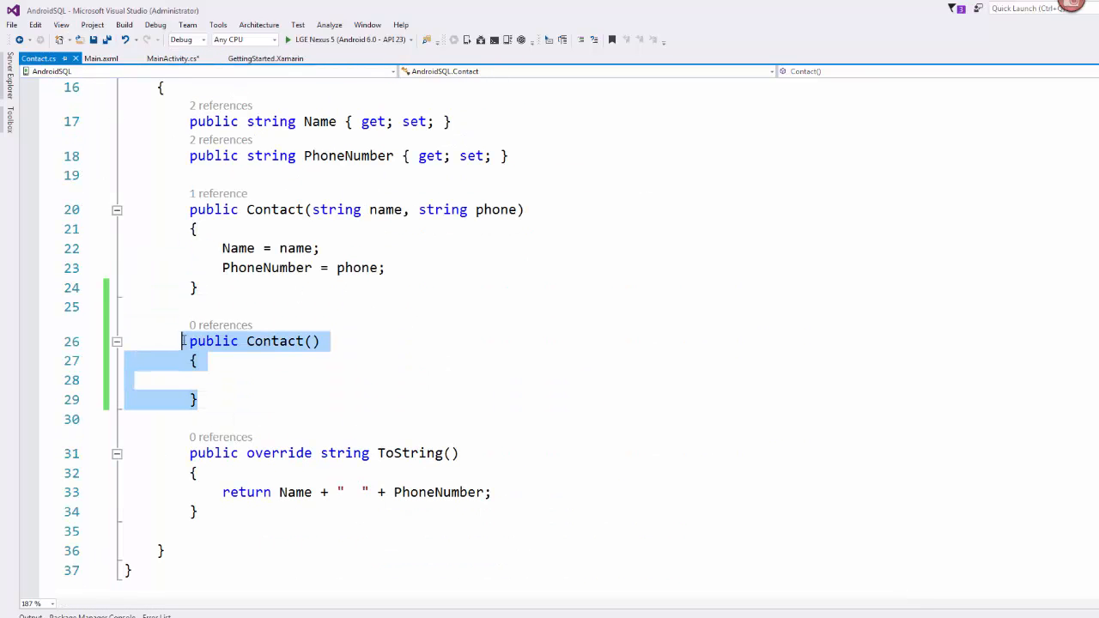
left_click(100, 57)
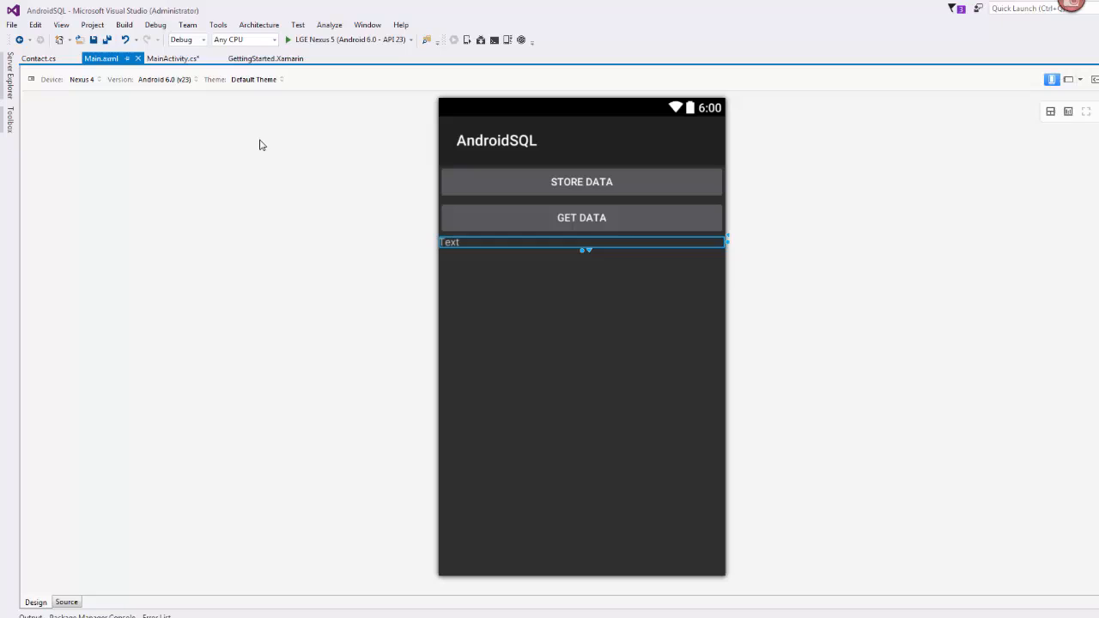
left_click(172, 59)
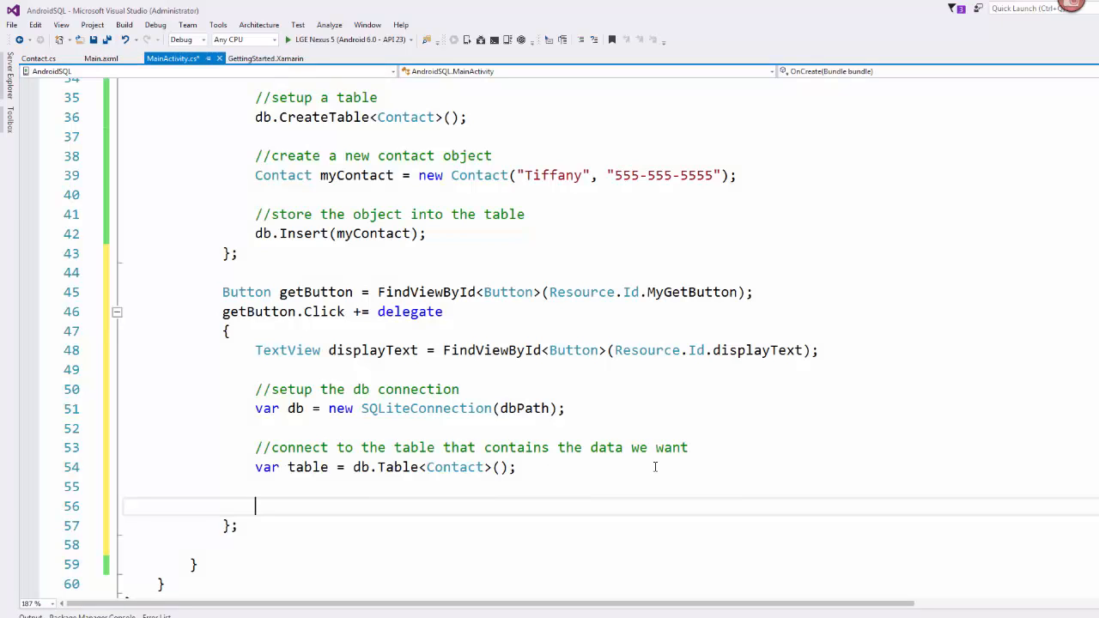
Write a foreach (var item in table) loop header
type("foreach()")
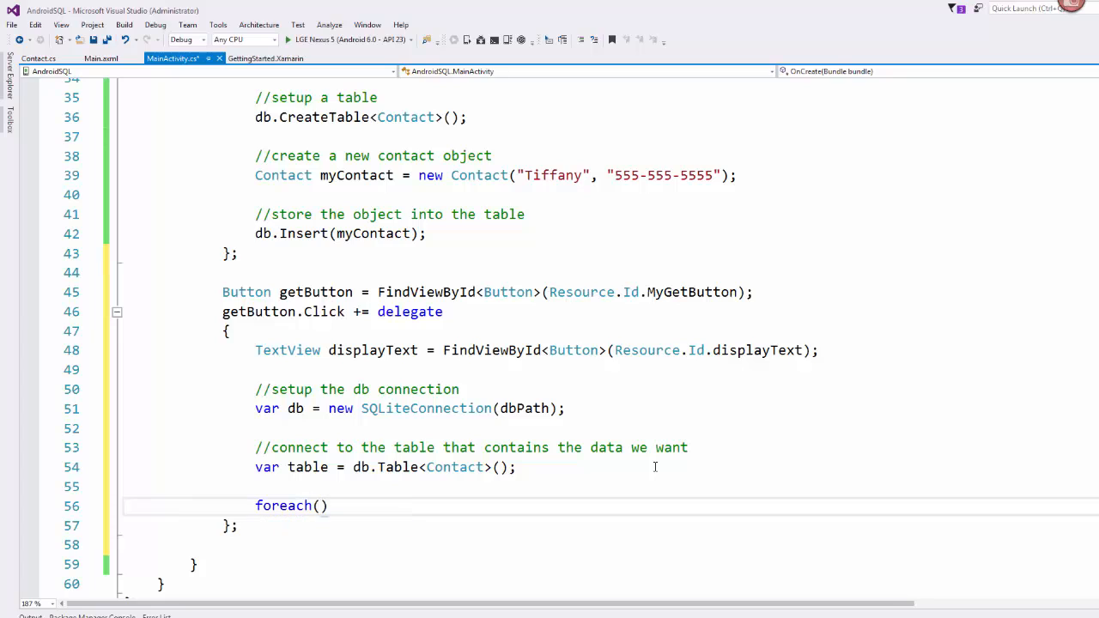
type("var in")
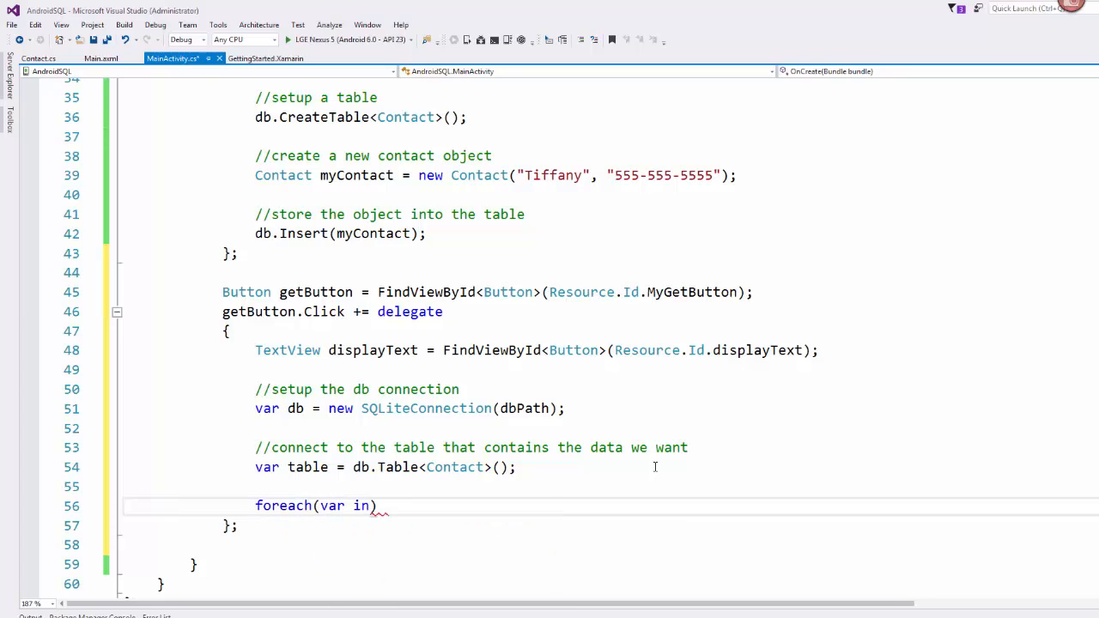
type("item in table")
type("{")
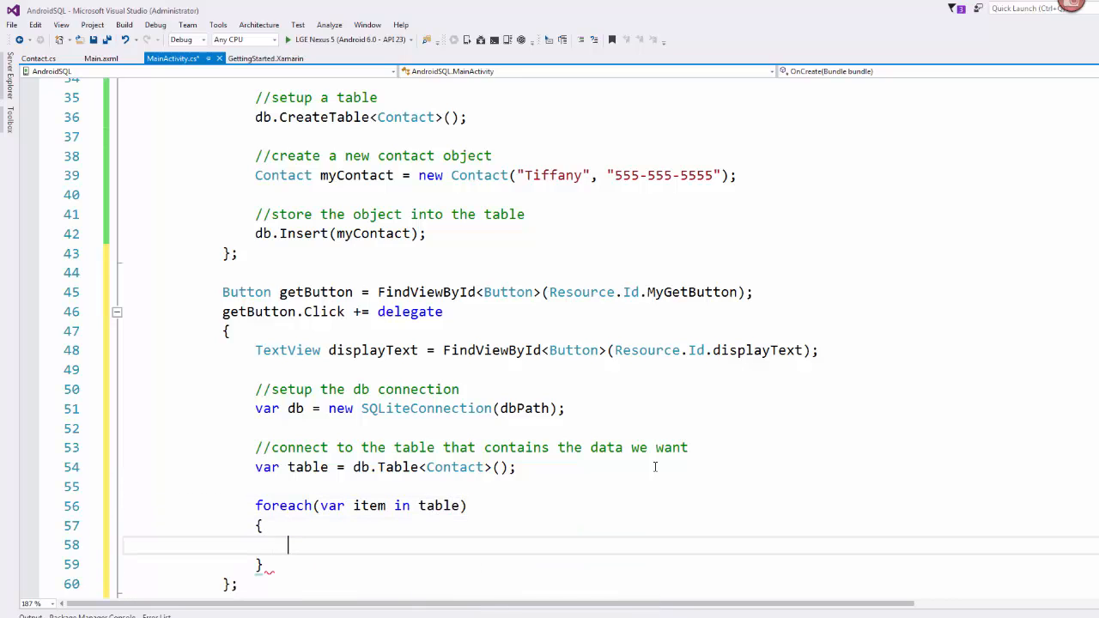
scroll("down", 3)
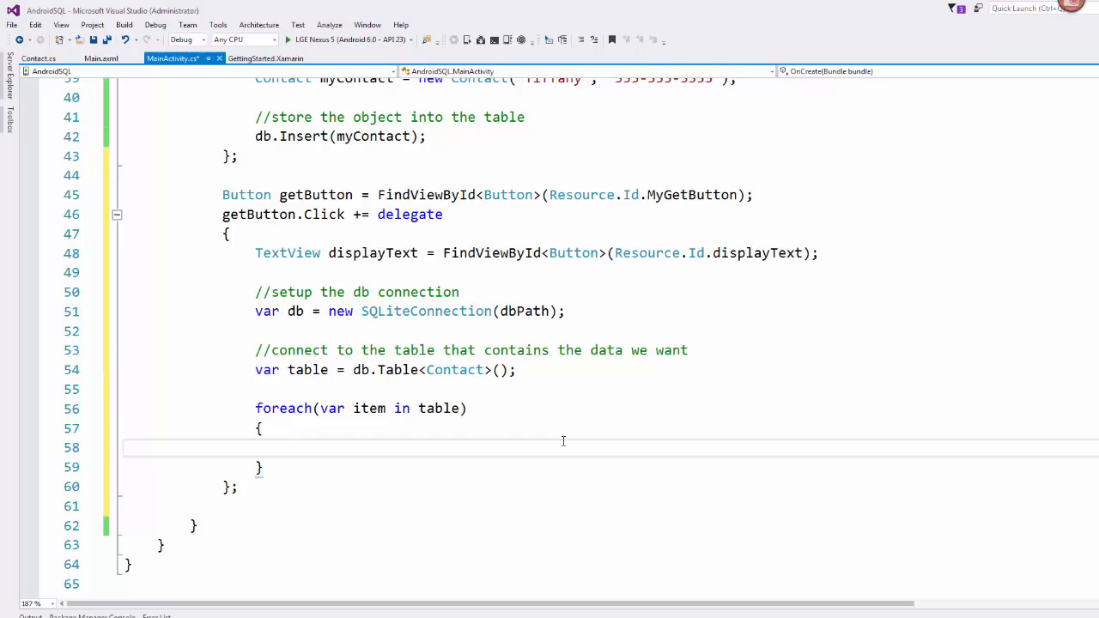
Inside the loop, create myContact as a new Contact from item's name and phone number
left_click(287, 448)
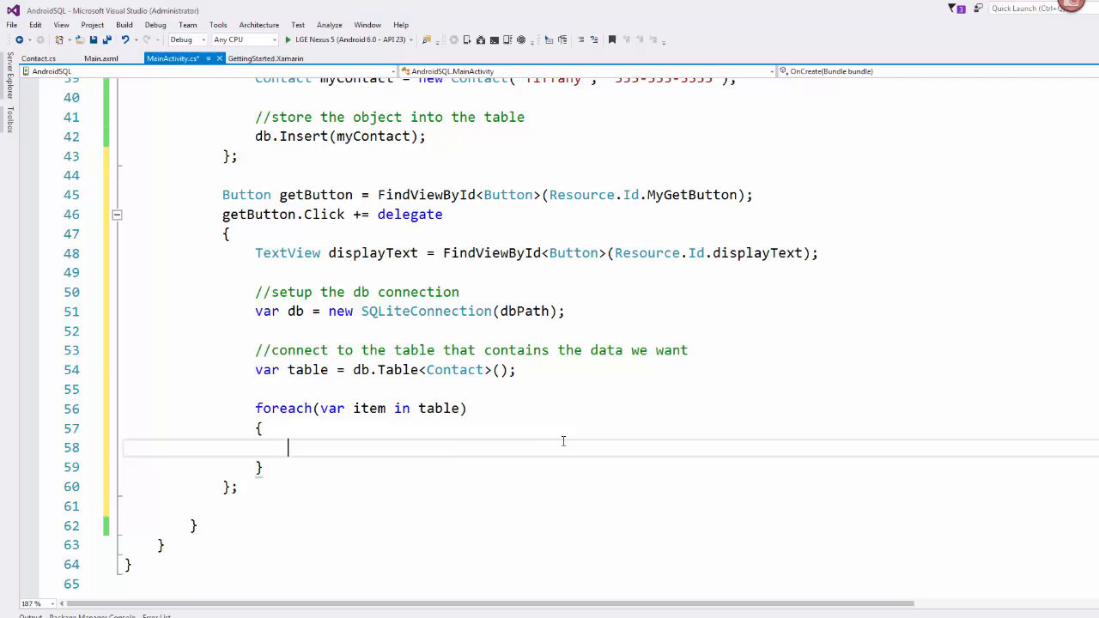
type("Contact")
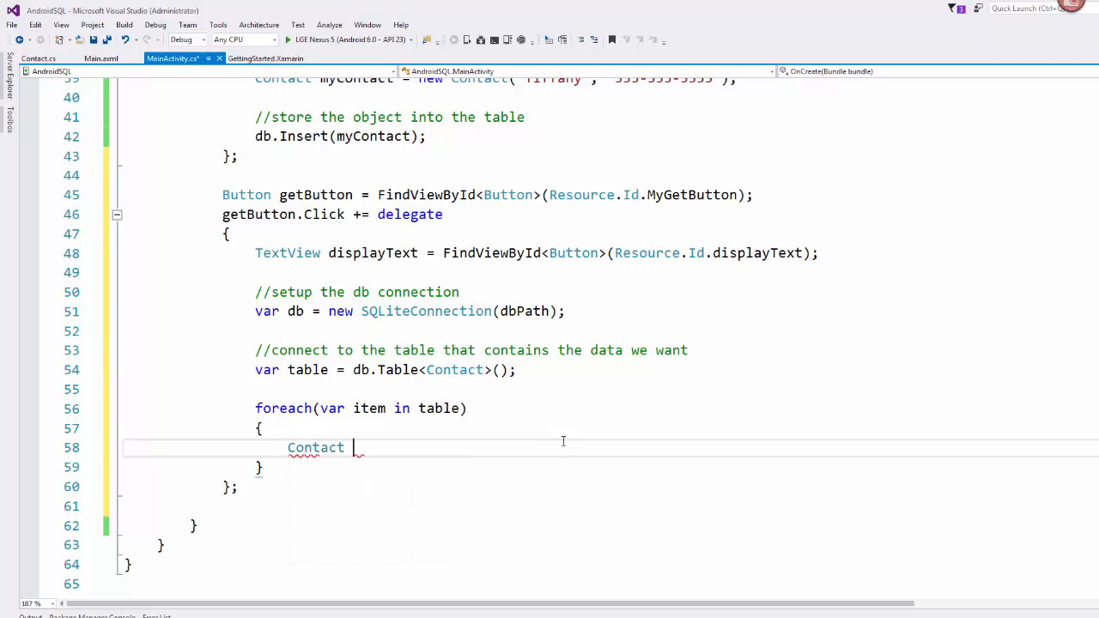
type("myContact")
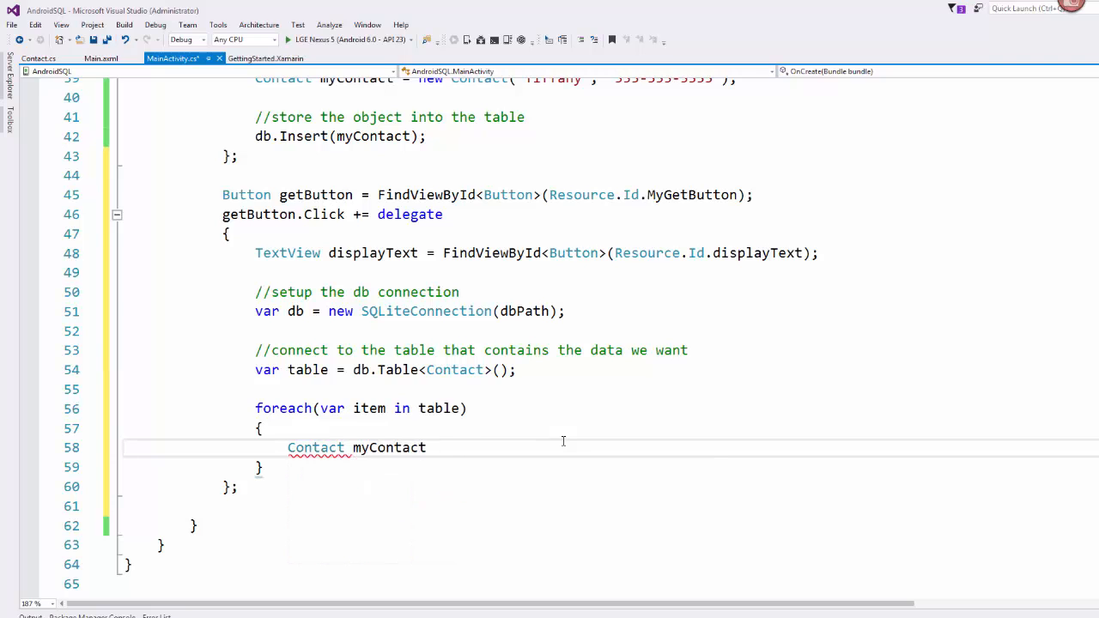
type("= new Contact()")
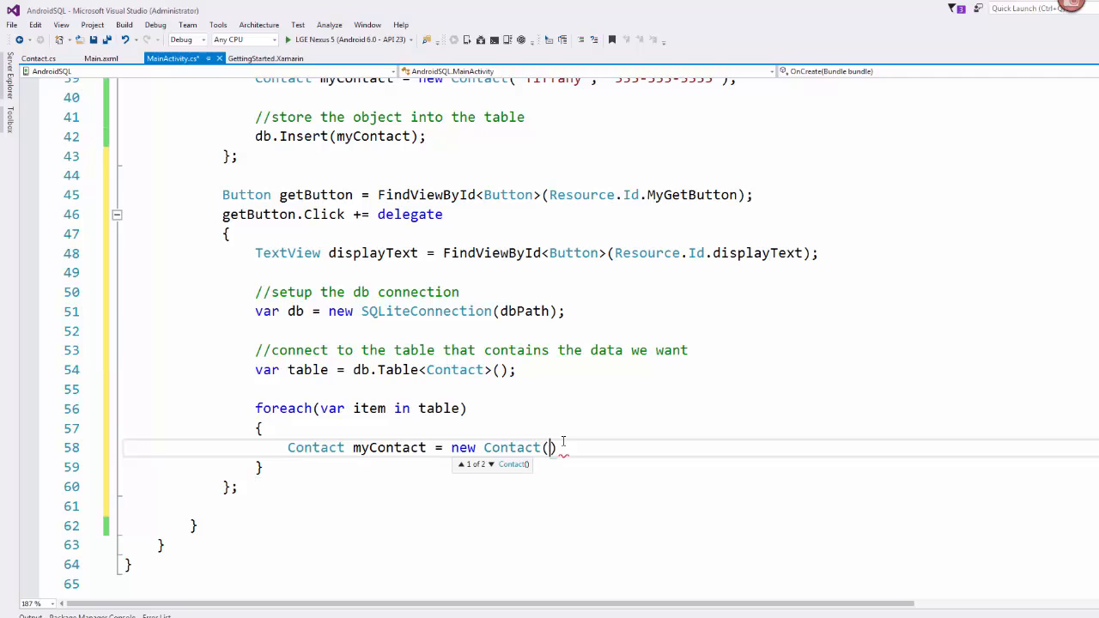
type("item.Name, ite")
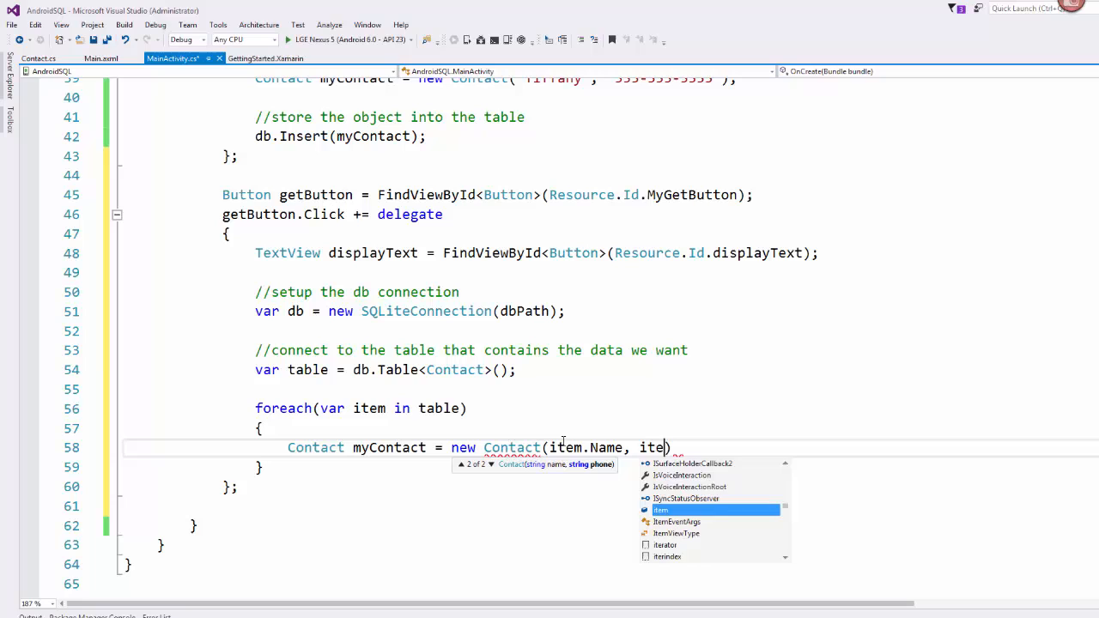
type("p")
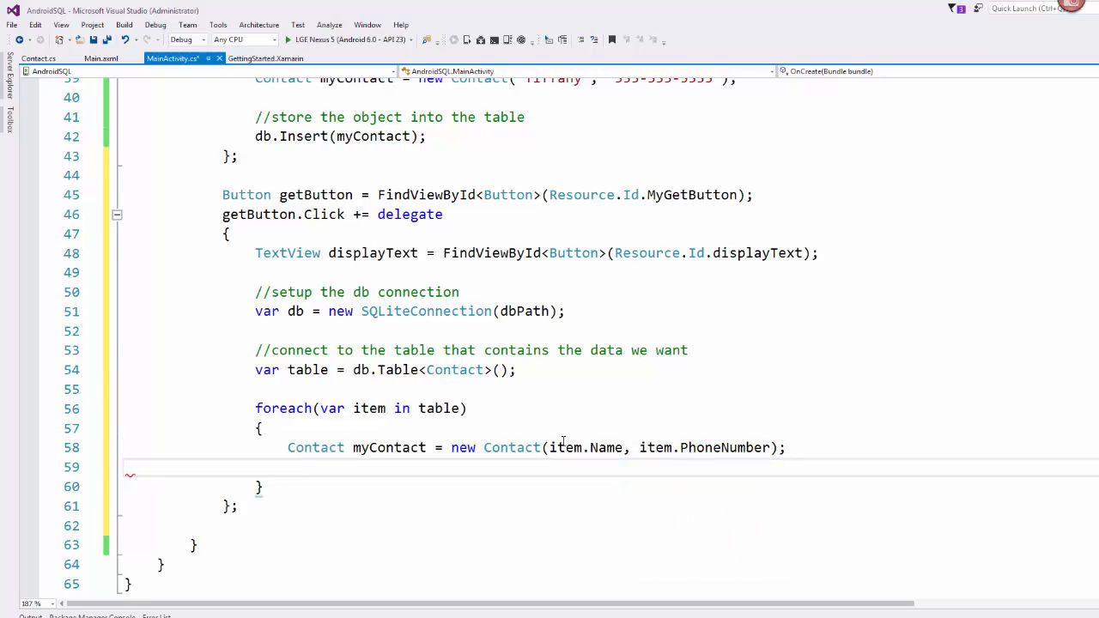
Append myContact plus "\n" to displayText.Text
type("displayText.Text")
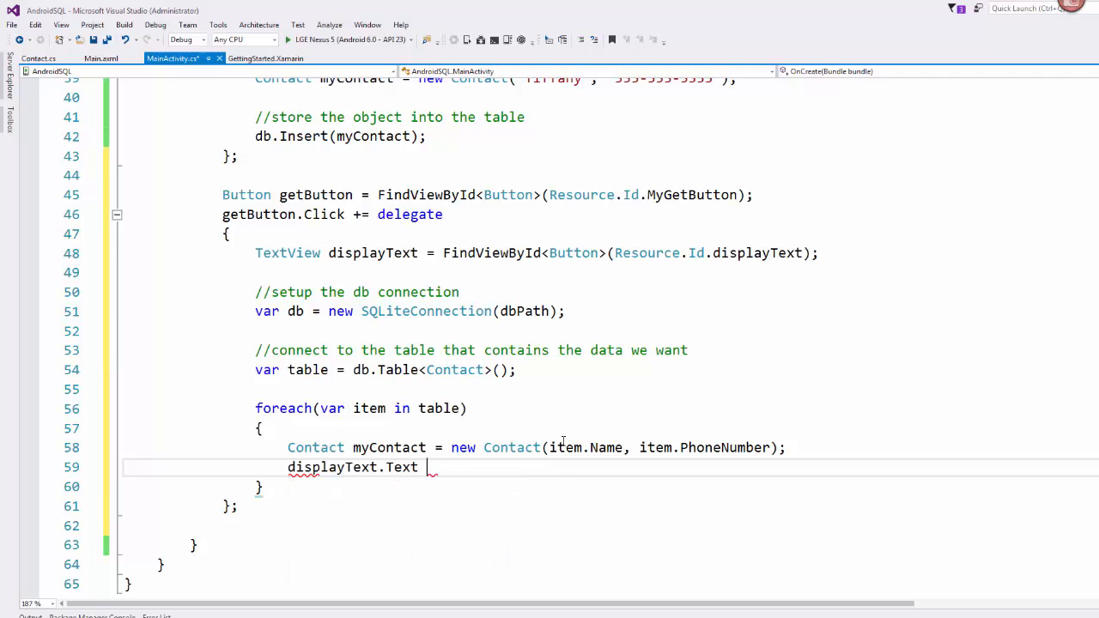
type("+=")
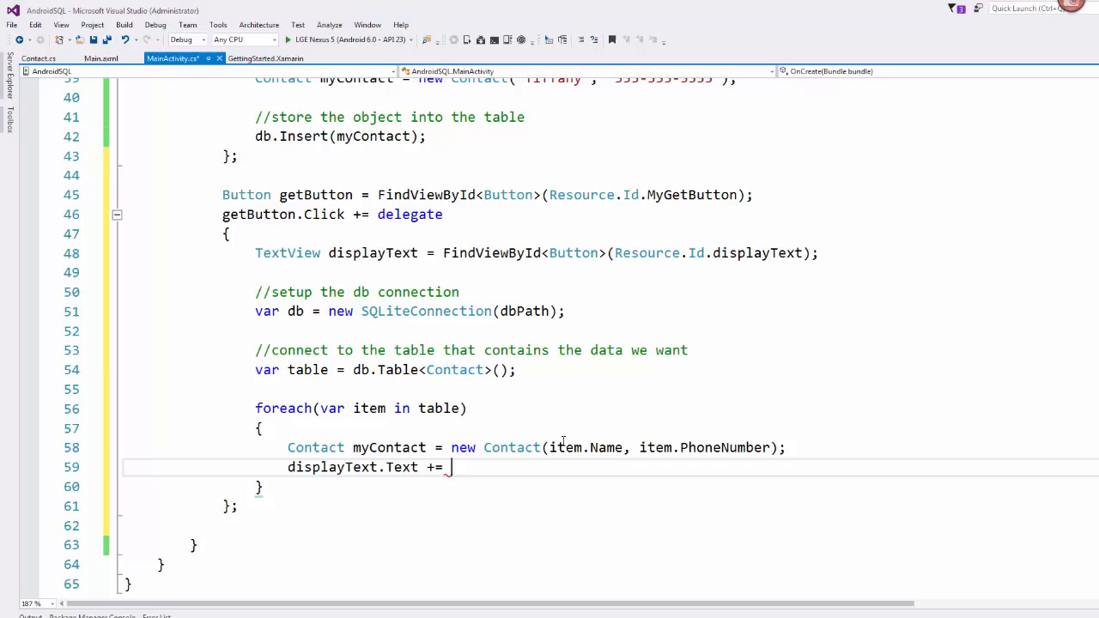
type("myContact;")
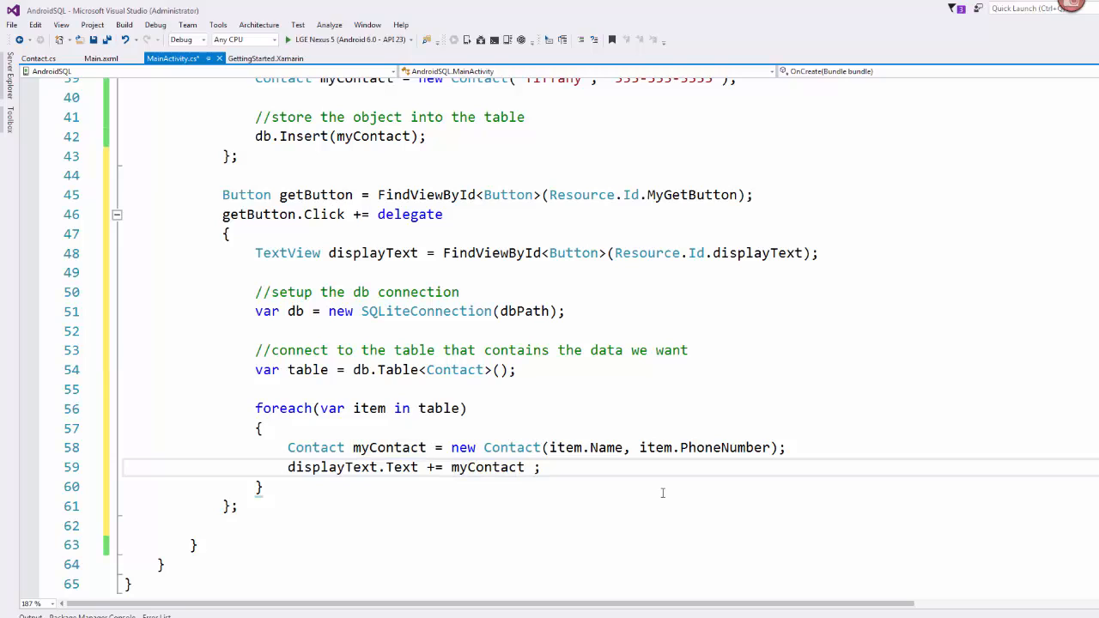
type("+ \"")
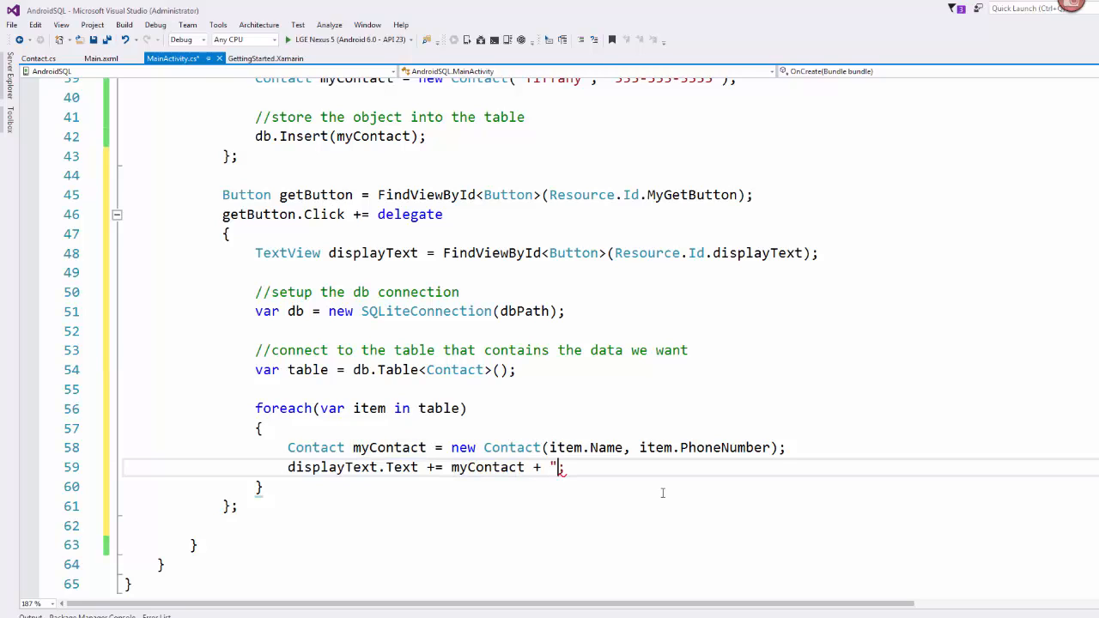
type("\\n\";")
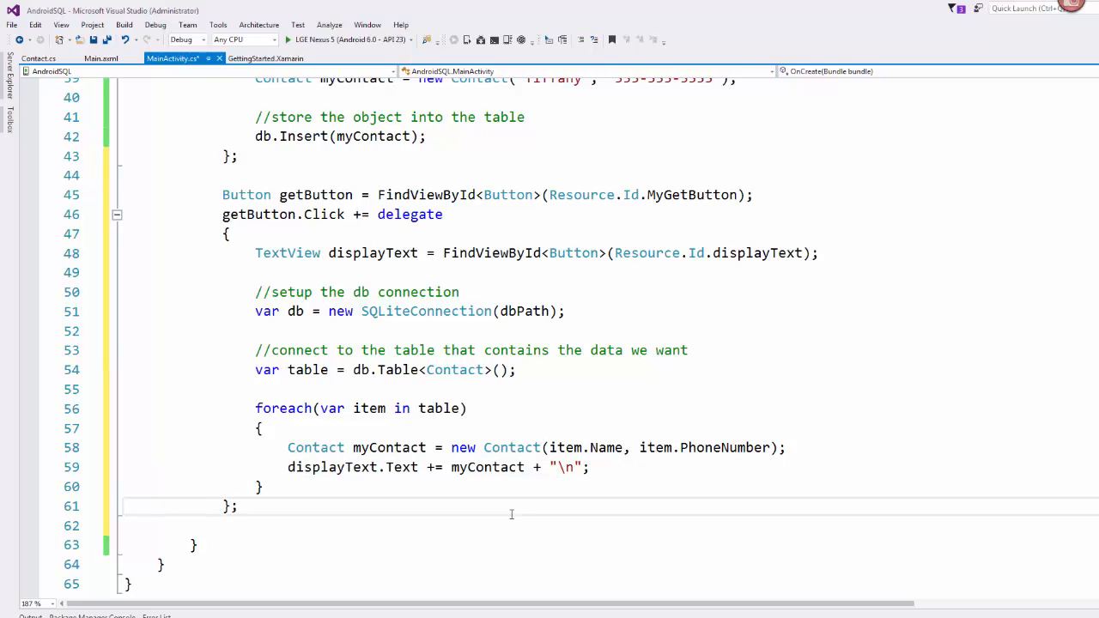
mouse_move(659, 292)
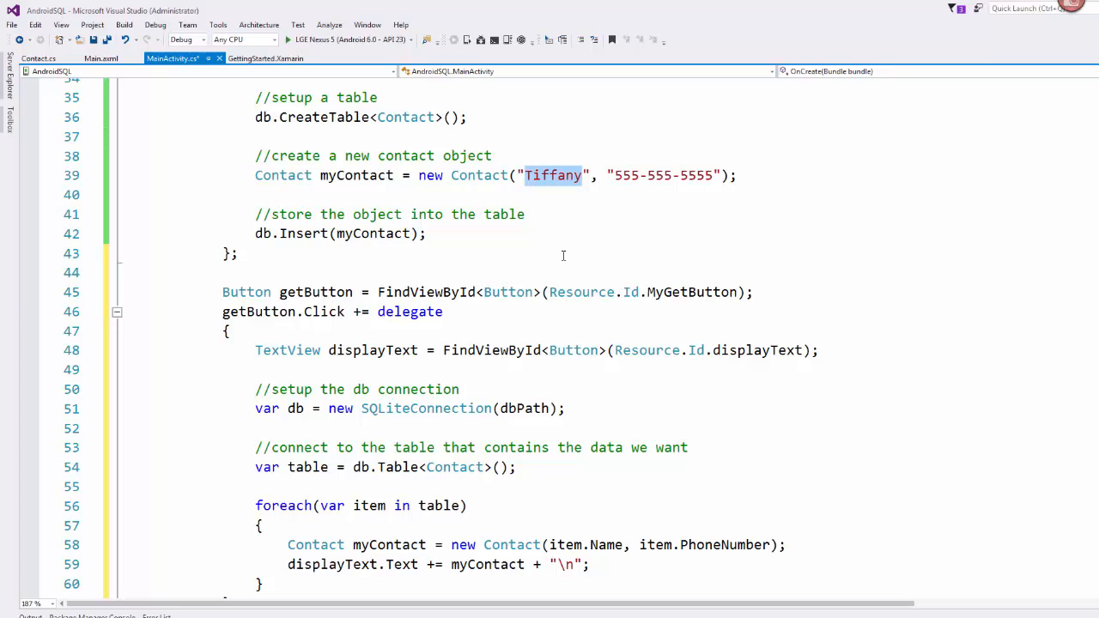
type("S")
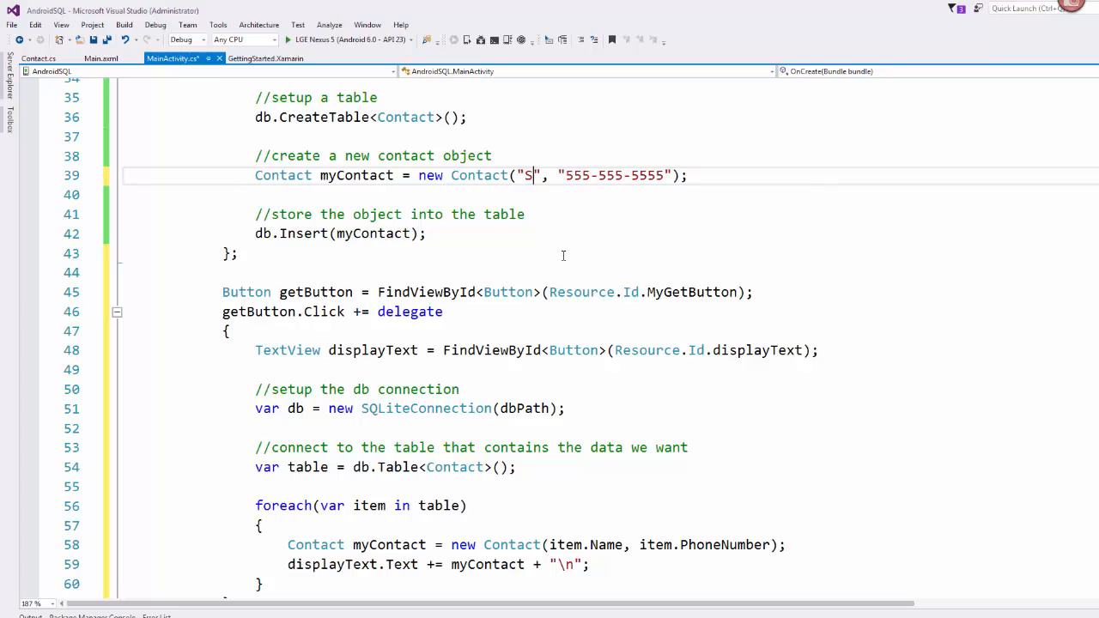
type("am")
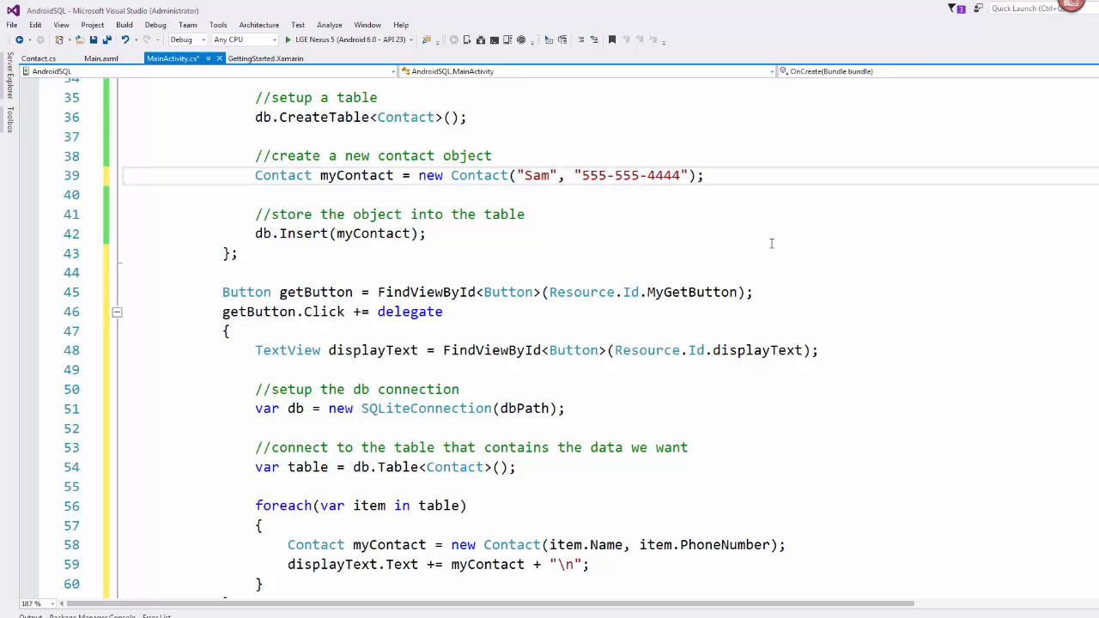
scroll("down", 3)
type("TextView")
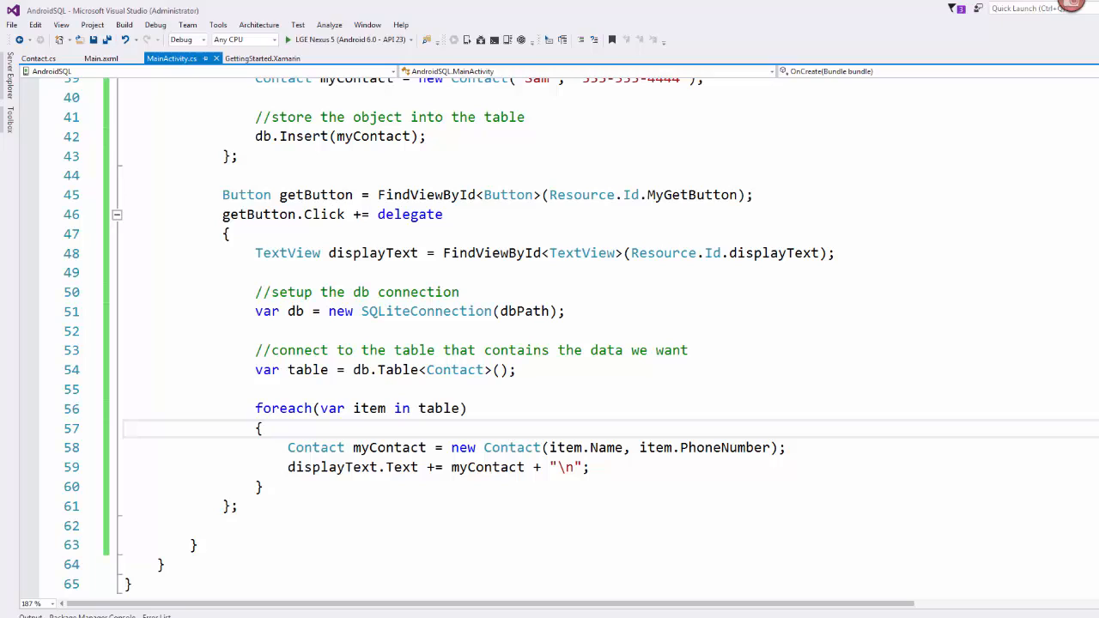
left_click(262, 429)
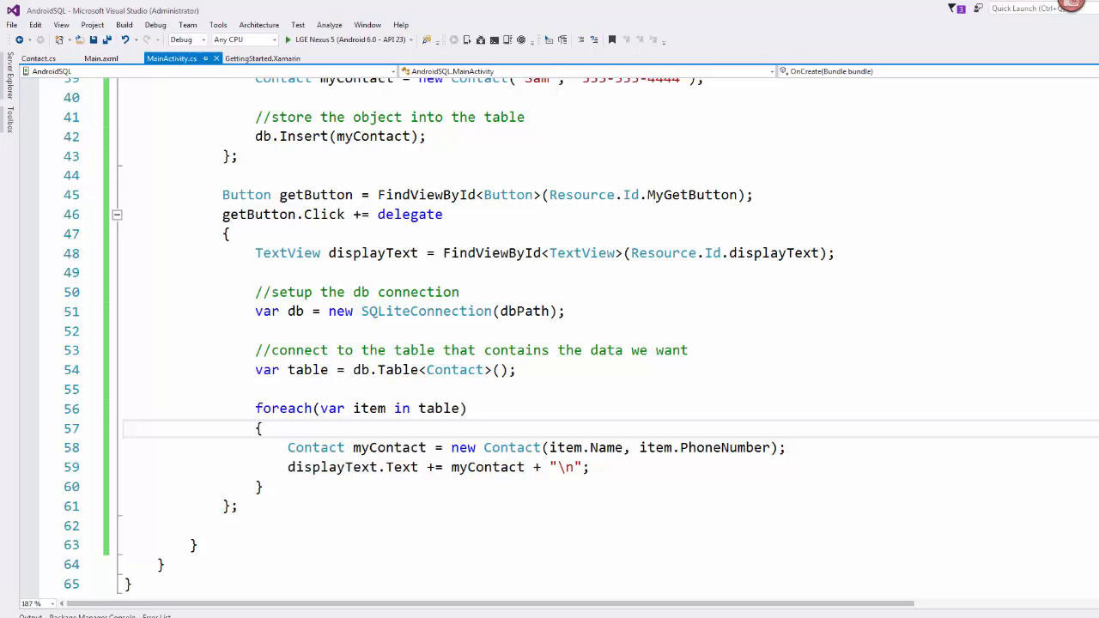
left_click(262, 428)
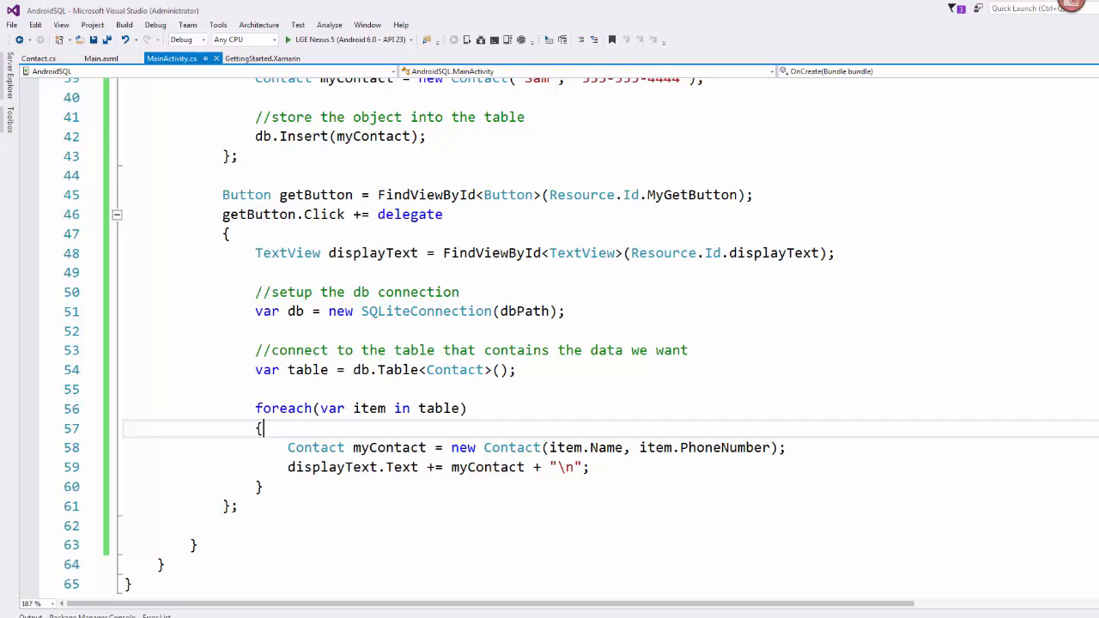